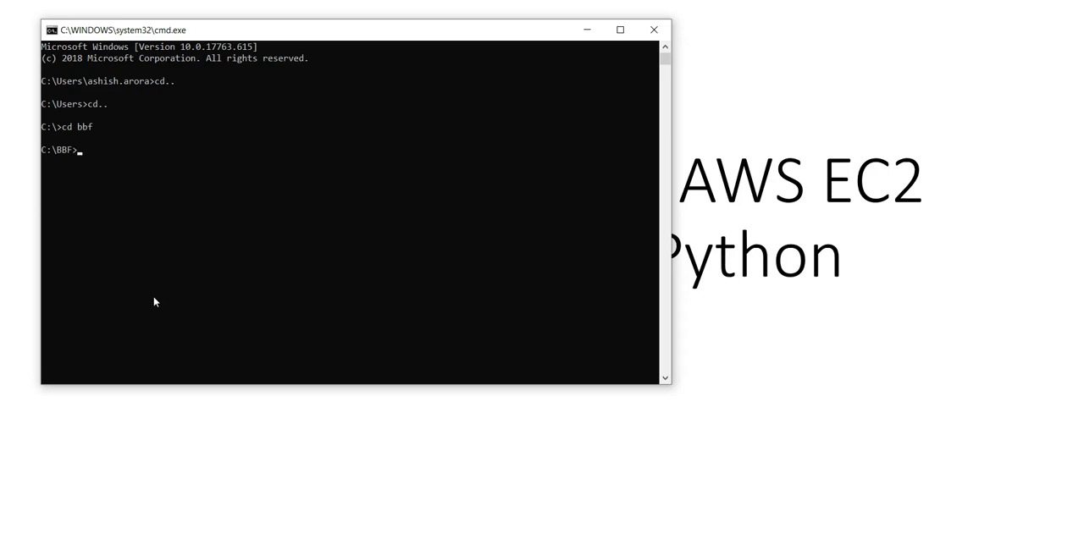
# Confirm Python 3.7.4 and pip 19.2.1 with version checks, then begin a pip install.
pyautogui.write('python')
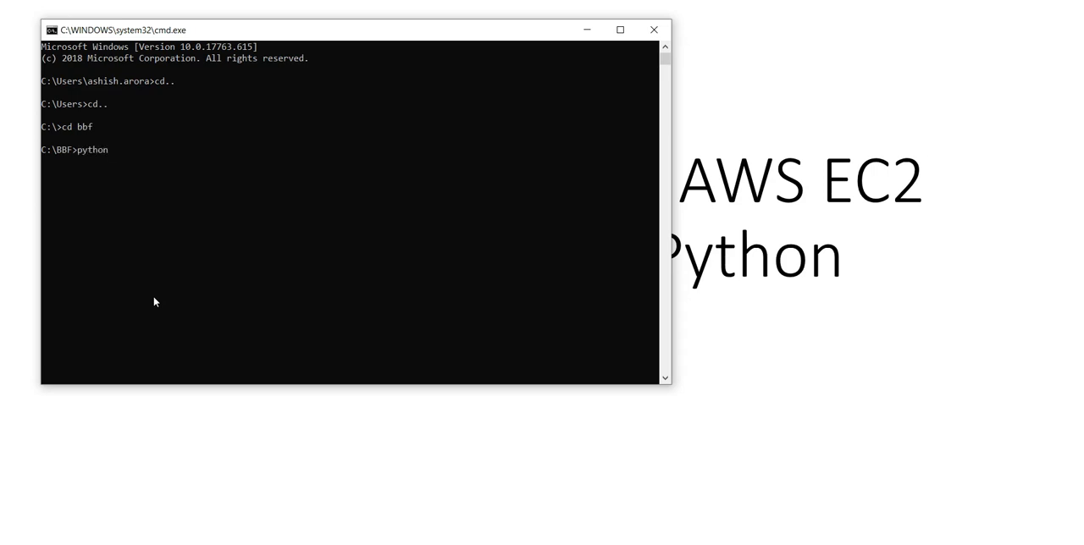
pyautogui.write('--version')
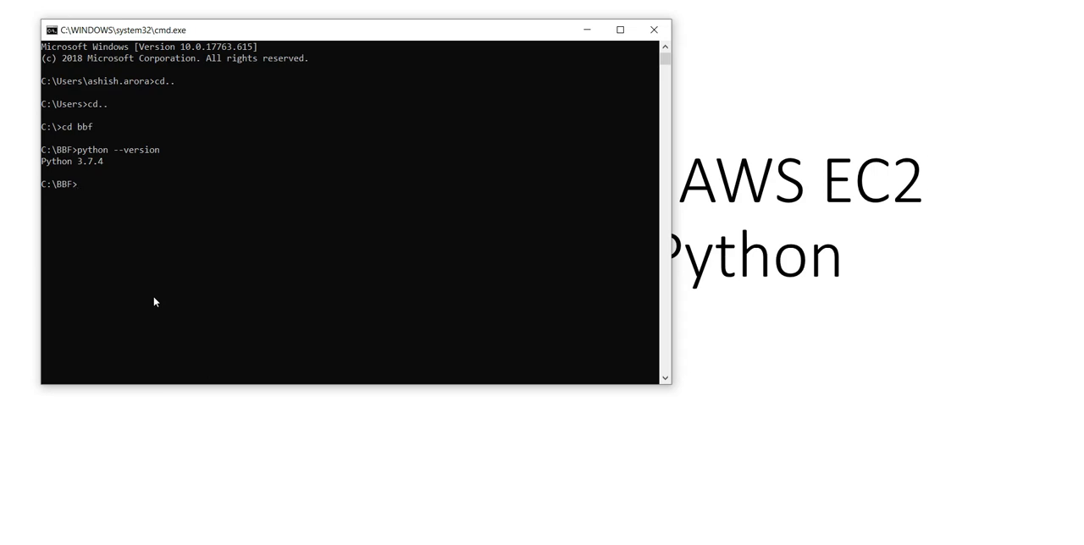
pyautogui.write('pip --version')
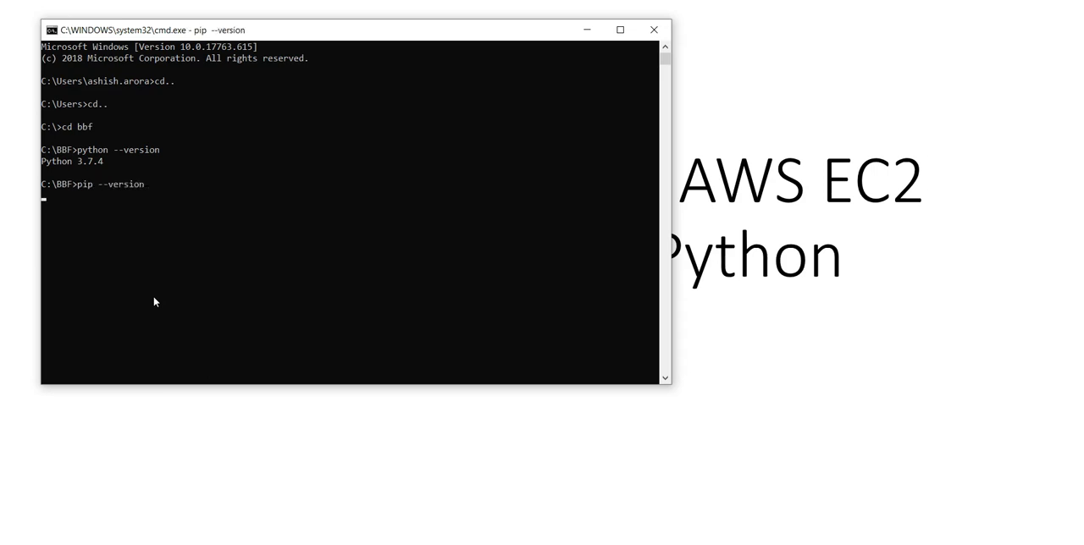
pyautogui.press('enter')
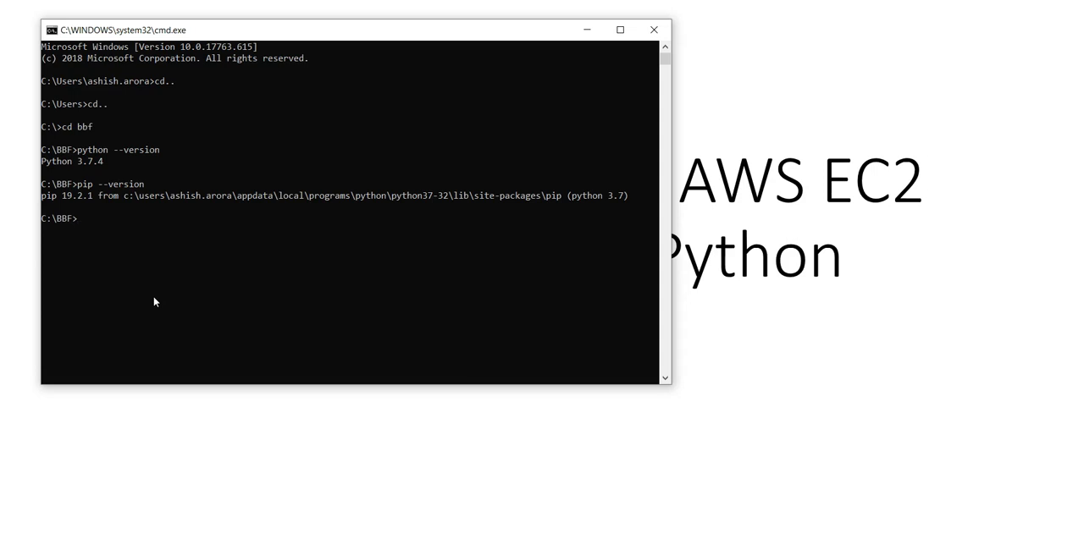
pyautogui.write('pip install boto3')
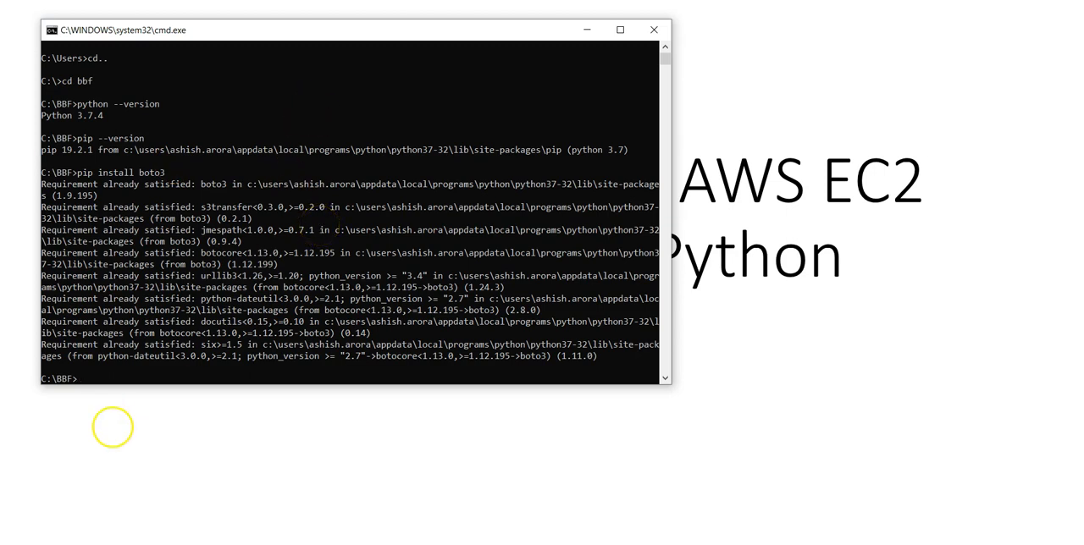
pyautogui.moveTo(175, 367)
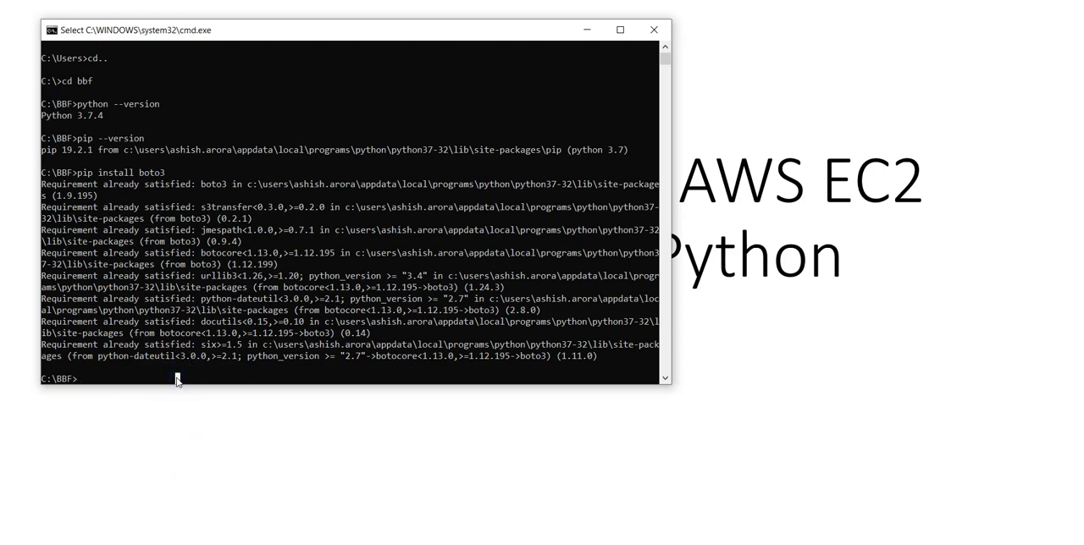
# Run 'pip install awscli boto3' in Command Prompt.
pyautogui.write('pip install')
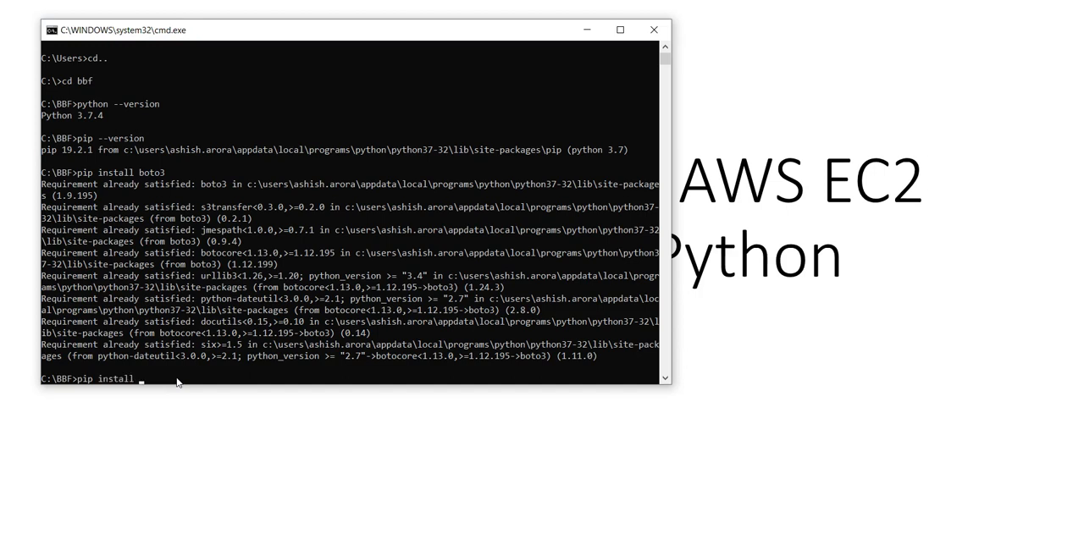
pyautogui.write('as')
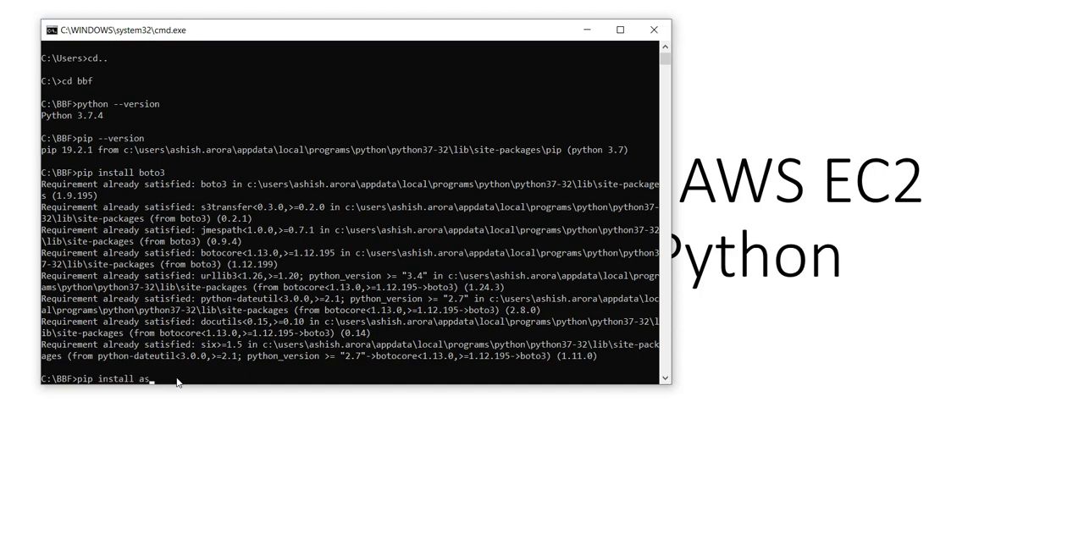
pyautogui.write('wscli')
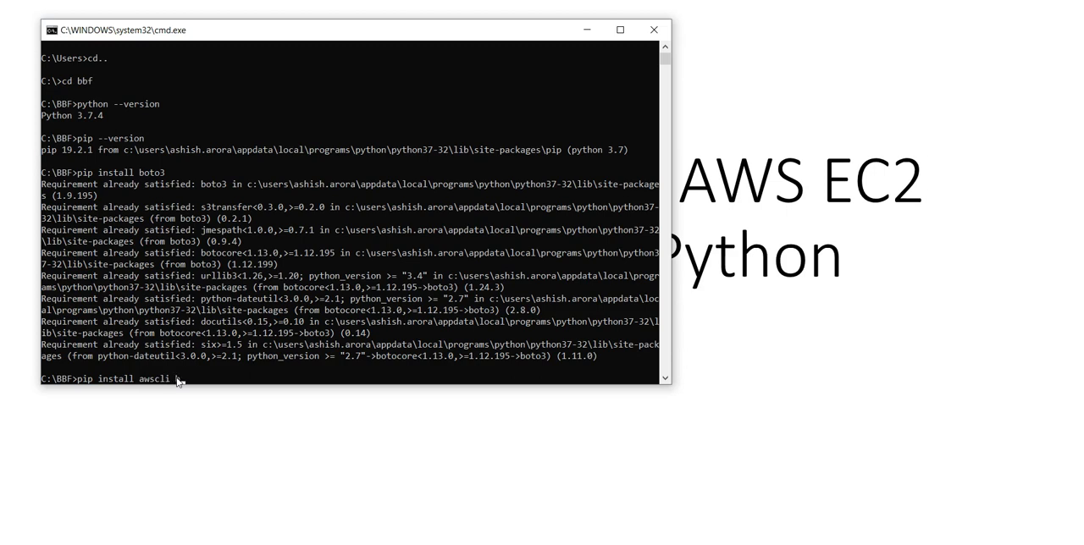
pyautogui.write('boto3')
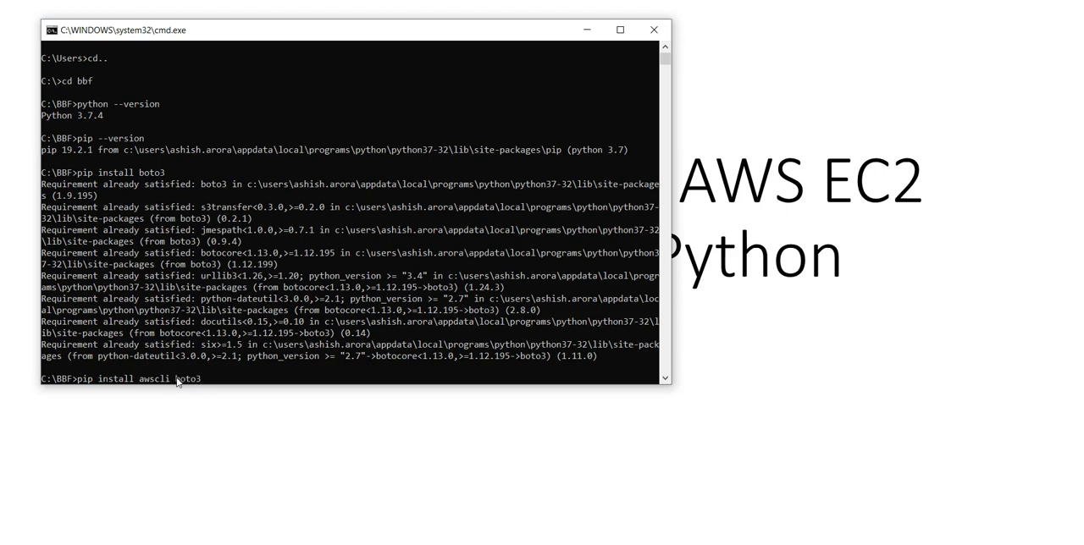
pyautogui.press('Enter')
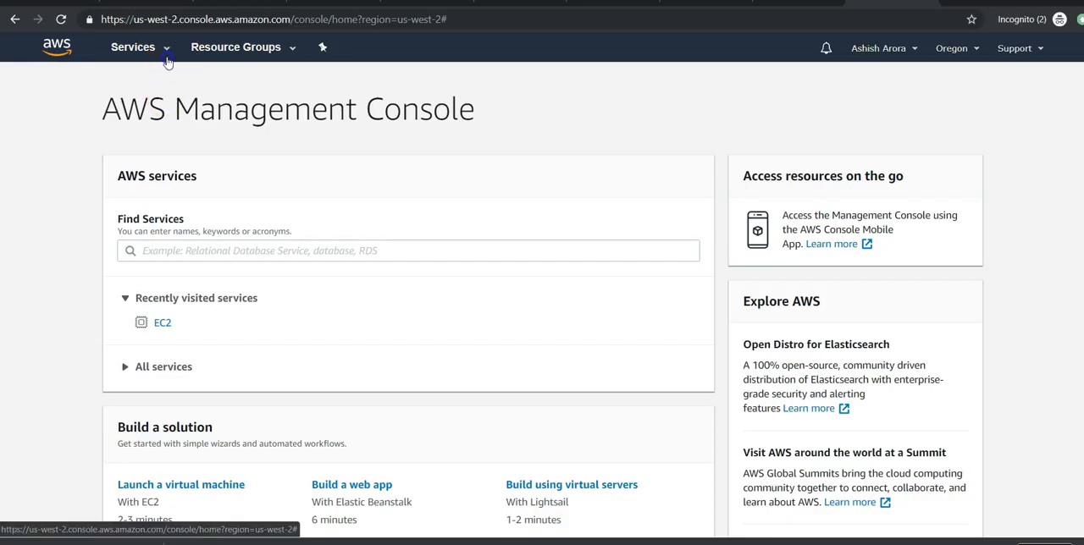
# Find the IAM administrator user and view its security credentials with two active access keys.
pyautogui.click(155, 46)
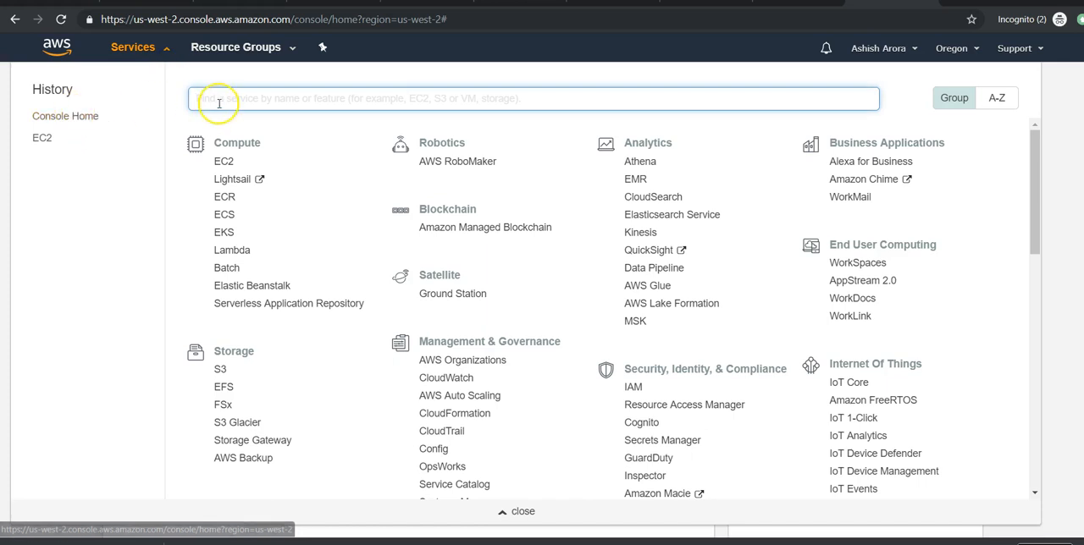
pyautogui.write('iam')
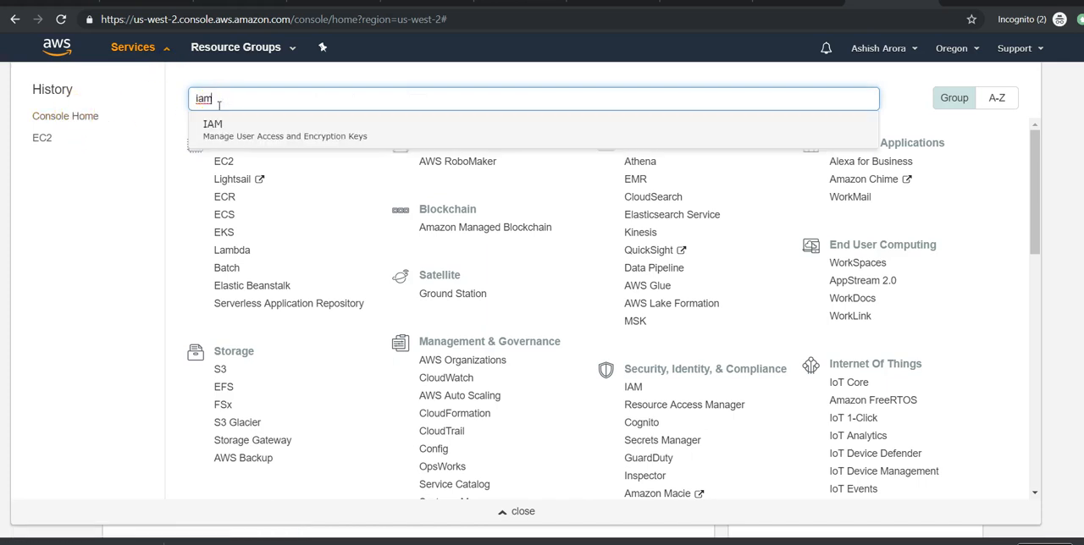
pyautogui.click(213, 123)
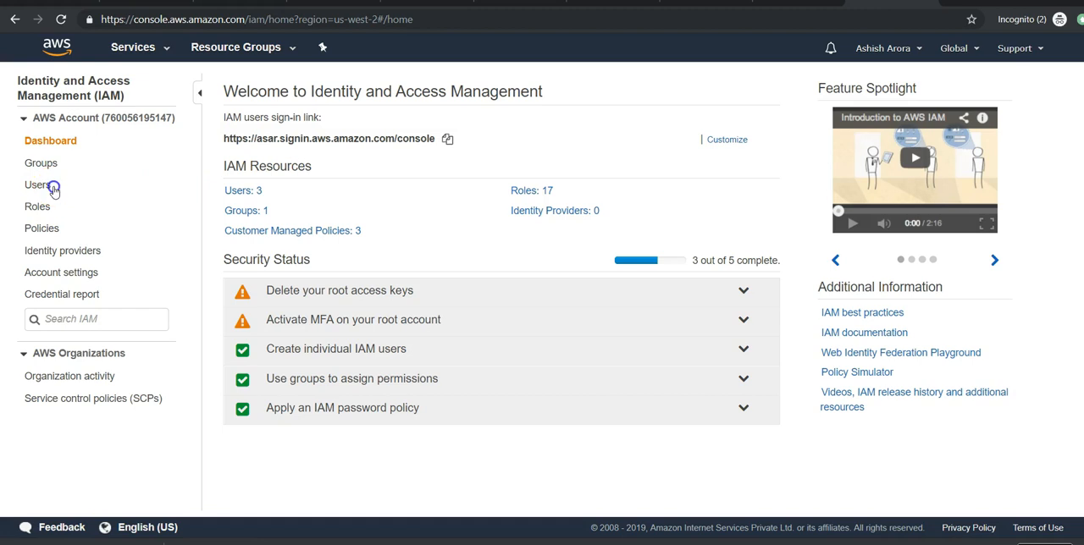
pyautogui.click(38, 185)
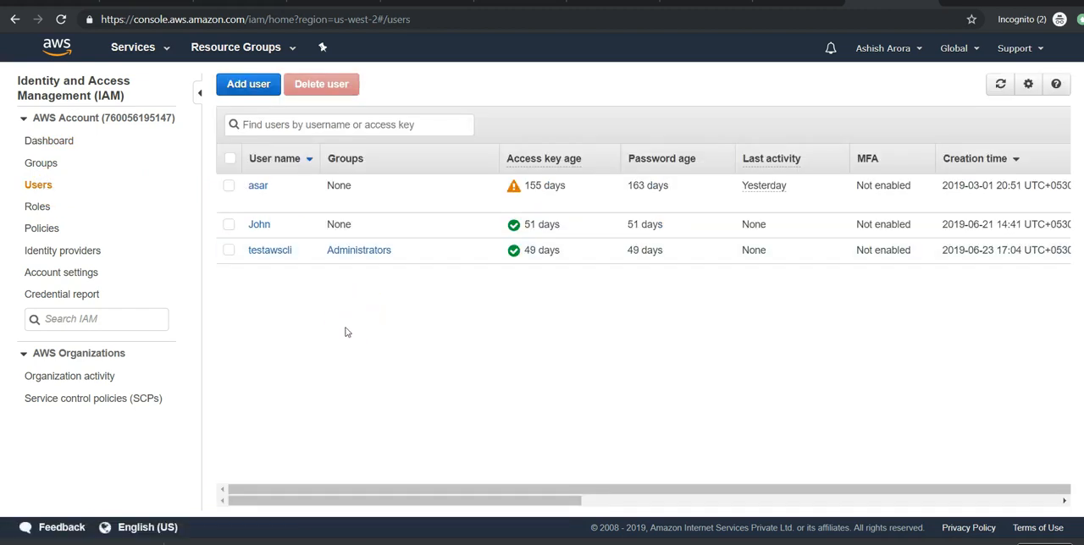
pyautogui.click(257, 186)
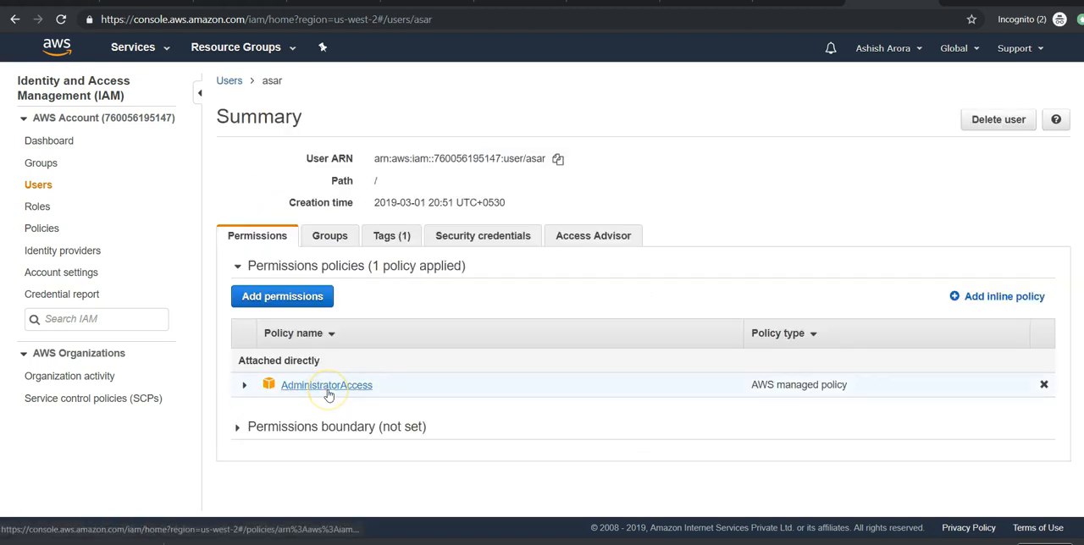
pyautogui.click(483, 235)
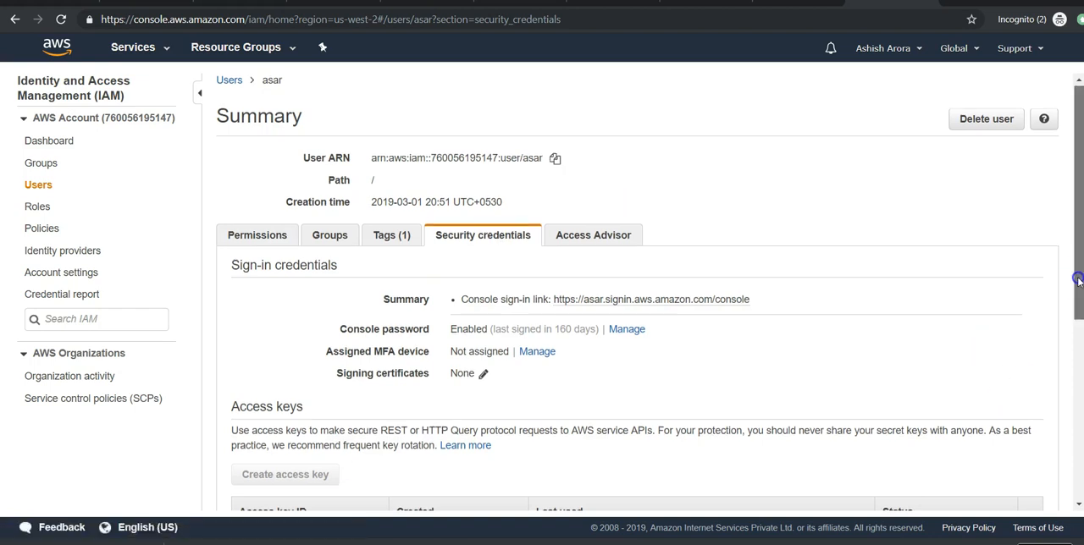
pyautogui.scroll(-3)
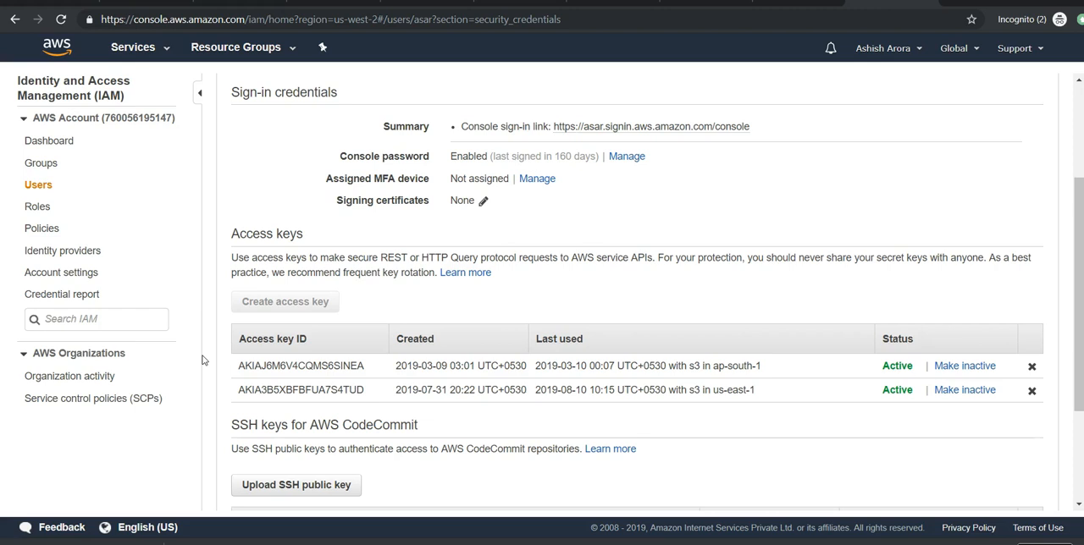
pyautogui.moveTo(314, 390)
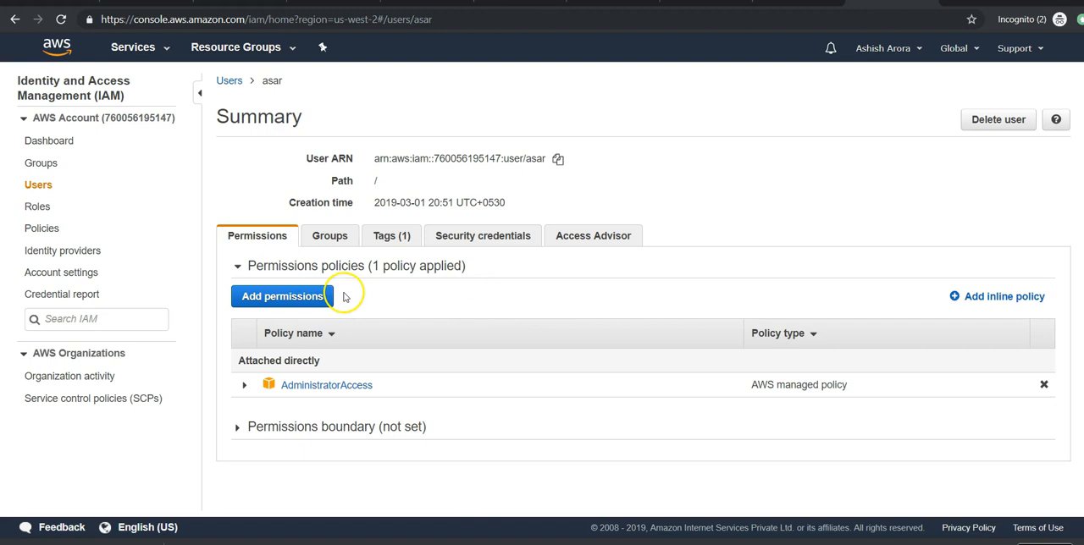
# Search EC2 policies, review AmazonEC2FullAccess for the user, then cancel without attaching.
pyautogui.click(281, 296)
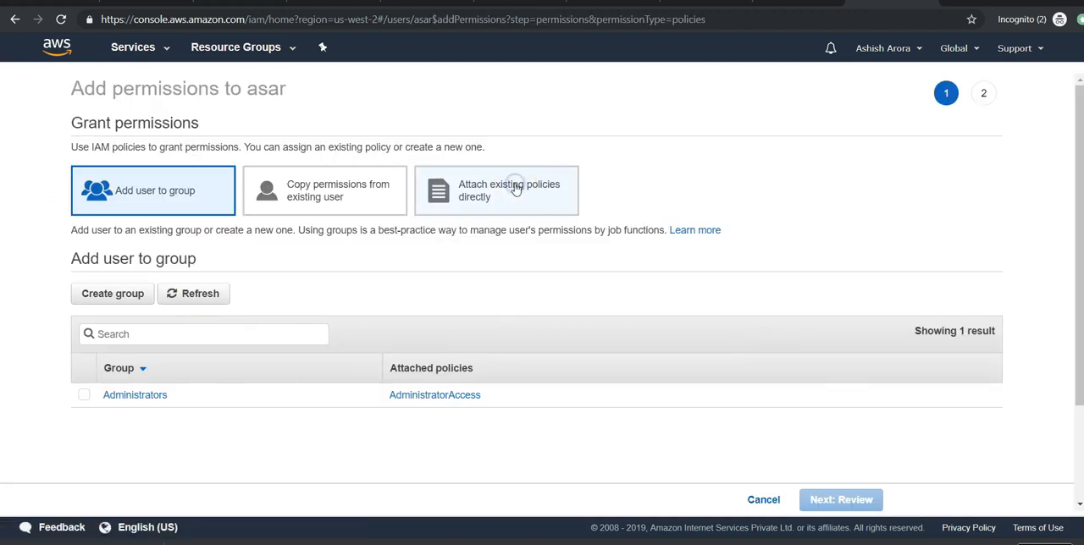
pyautogui.click(516, 190)
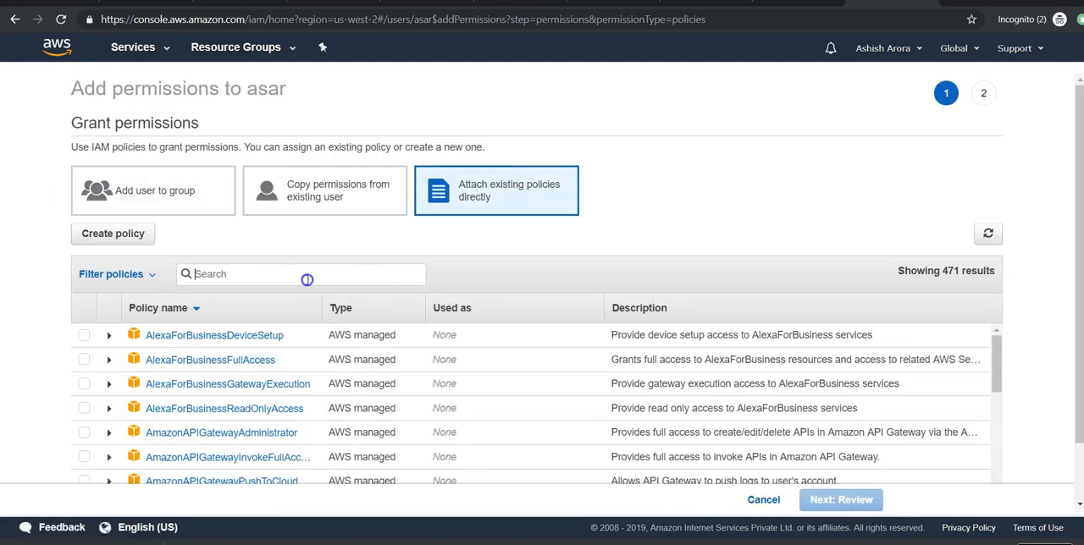
pyautogui.write('ec2')
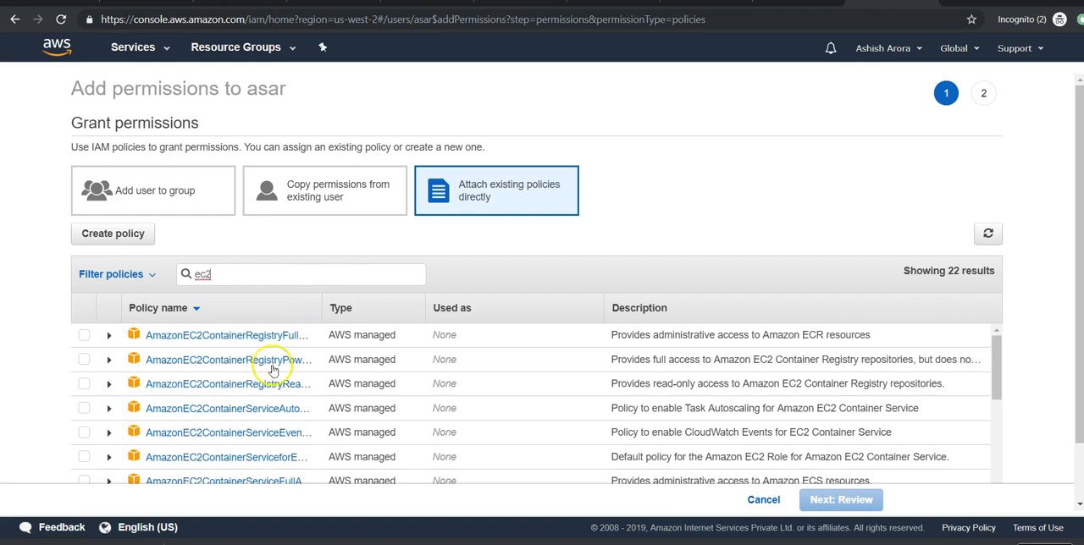
pyautogui.scroll(-3)
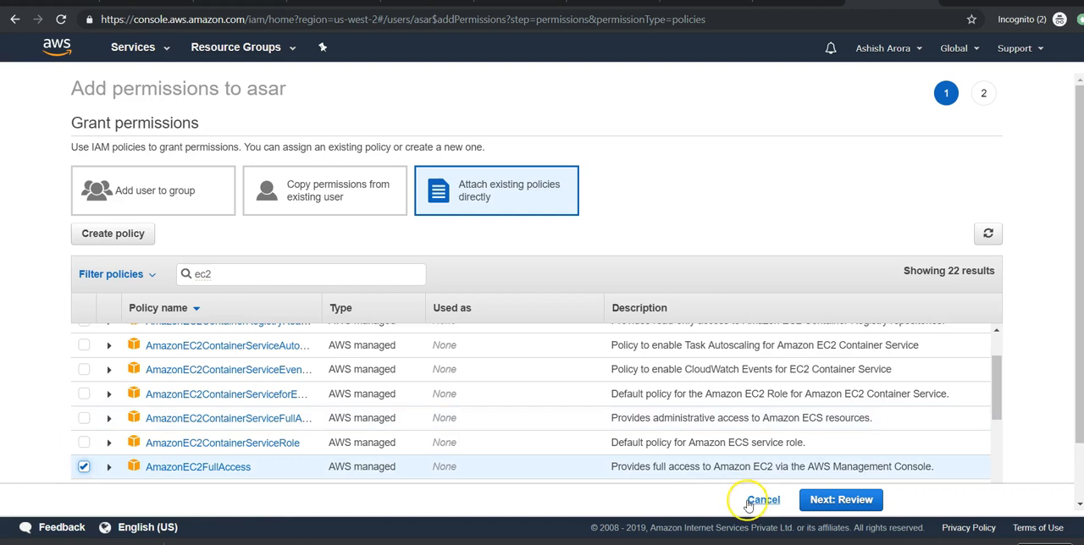
pyautogui.click(837, 499)
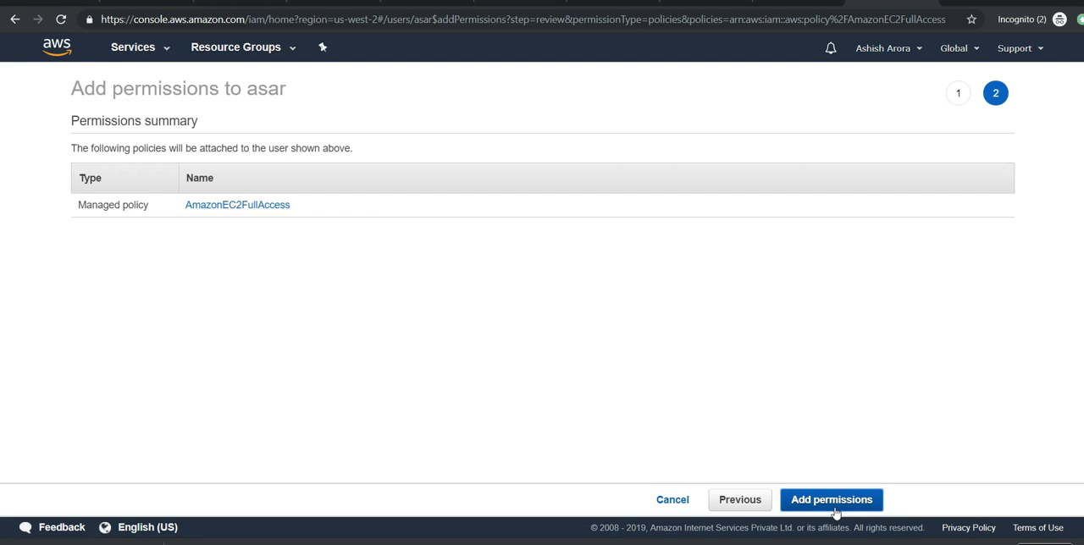
pyautogui.moveTo(674, 506)
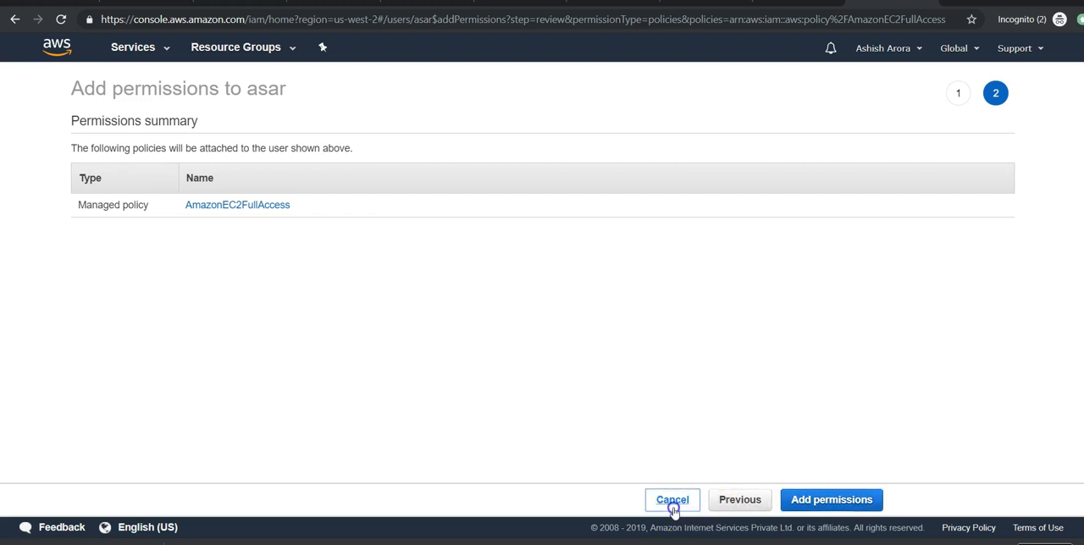
pyautogui.click(674, 499)
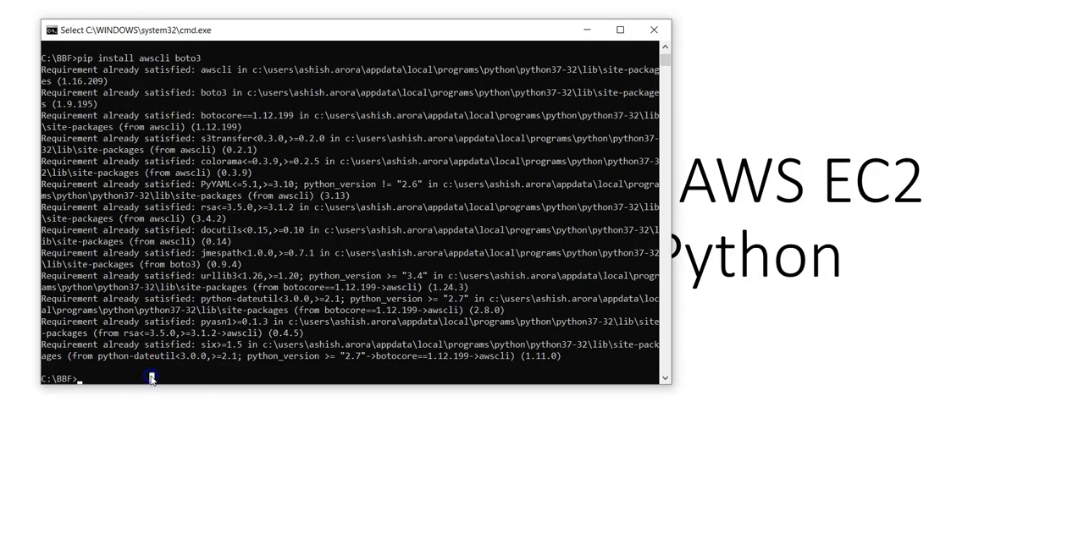
# Run aws configure, keeping the stored access keys and us-east-1 default region.
pyautogui.write('aws configure')
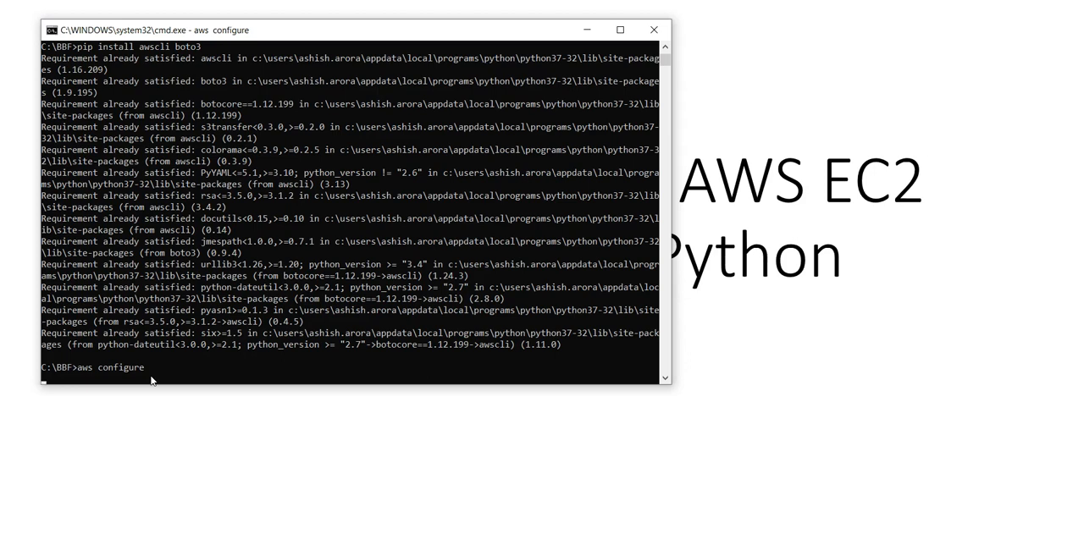
pyautogui.press('Enter')
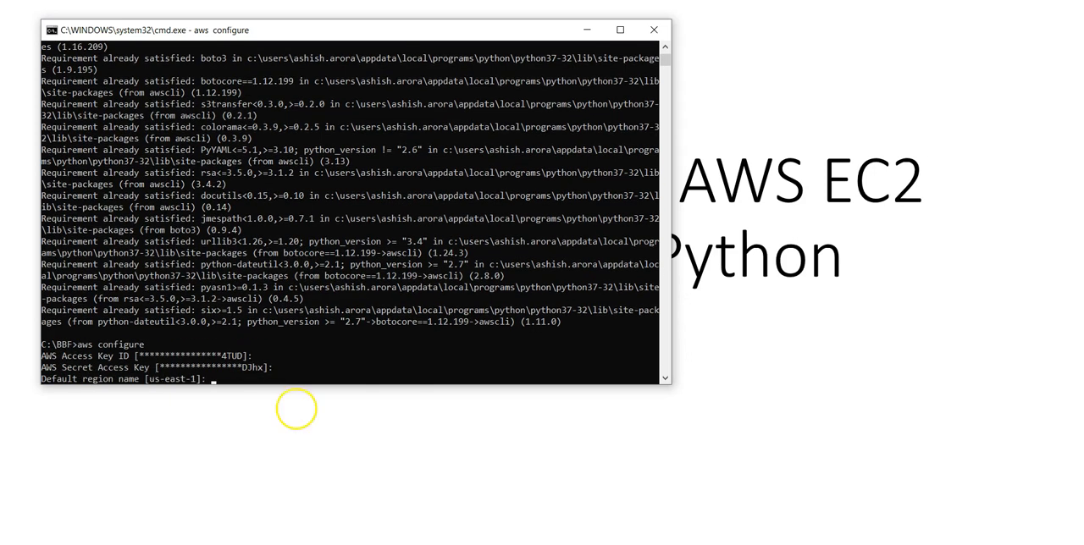
pyautogui.press('enter')
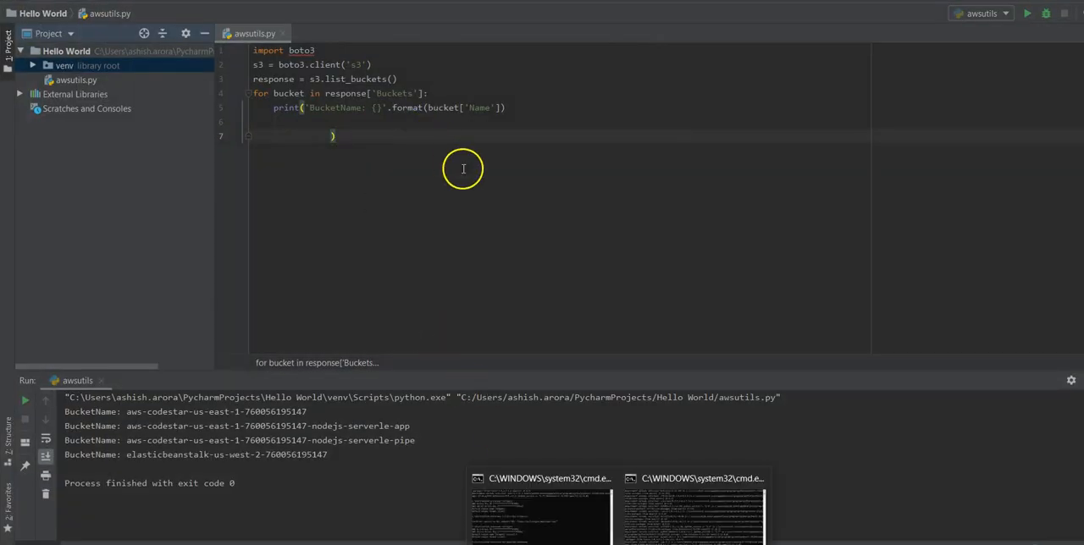
pyautogui.moveTo(388, 145)
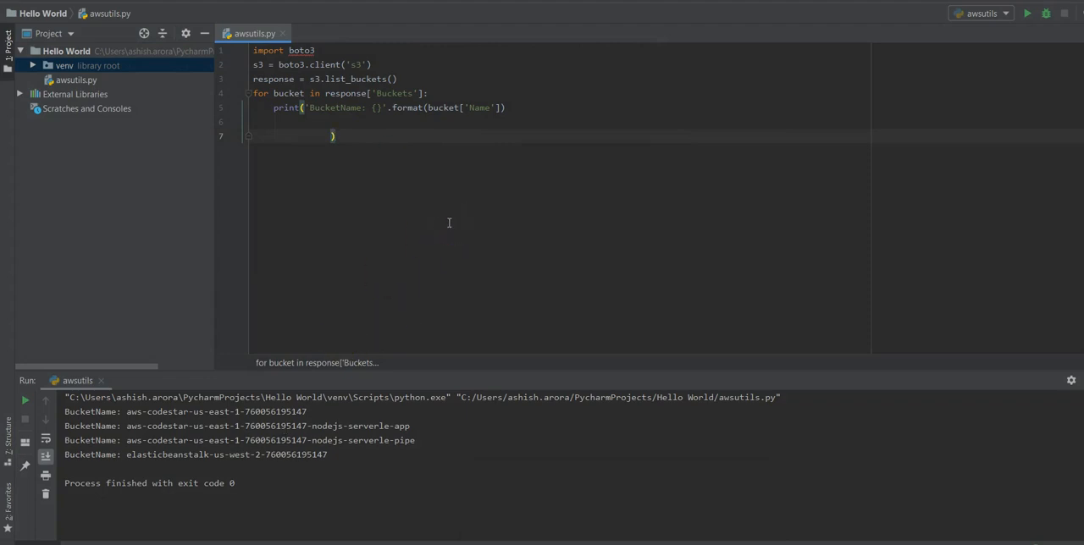
pyautogui.moveTo(465, 148)
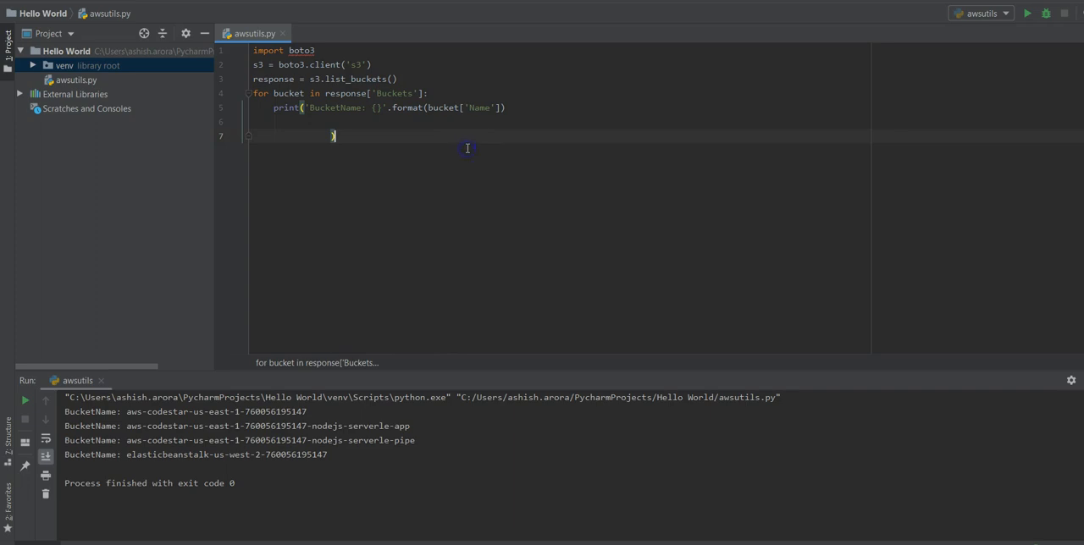
# Create a Python file named ec2 in the Hello World project.
pyautogui.click(61, 66)
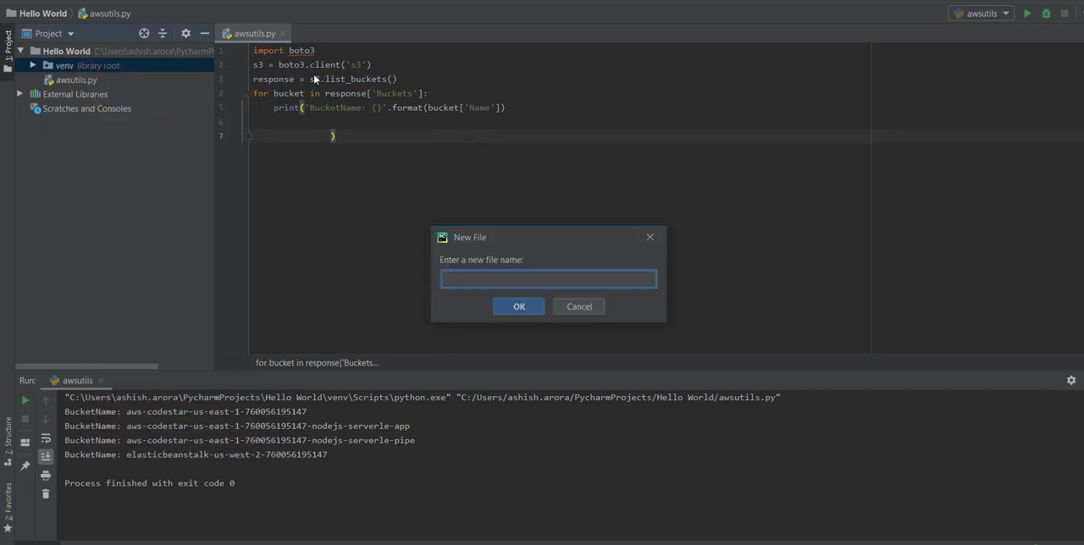
pyautogui.write('ec2')
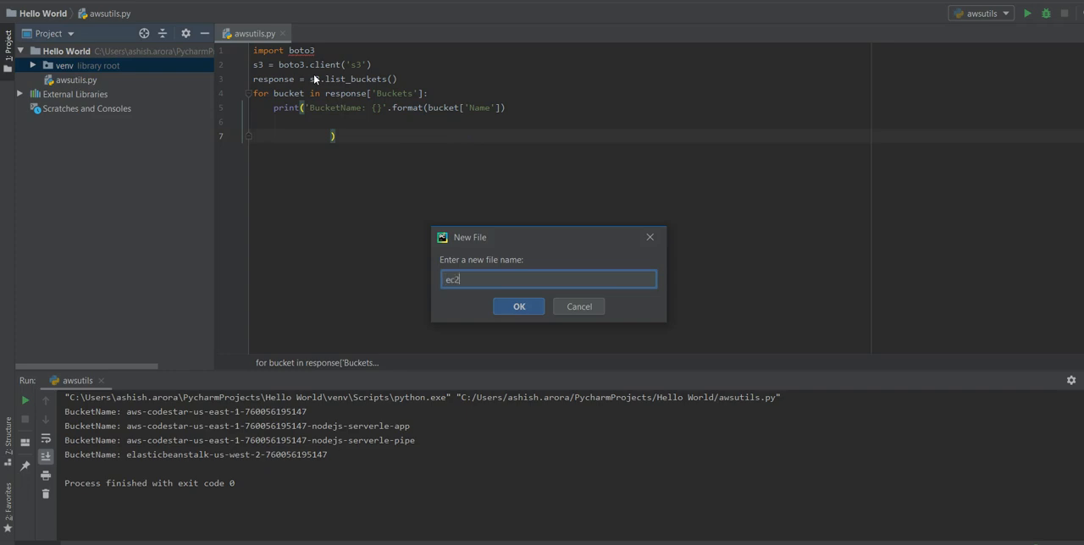
pyautogui.click(518, 305)
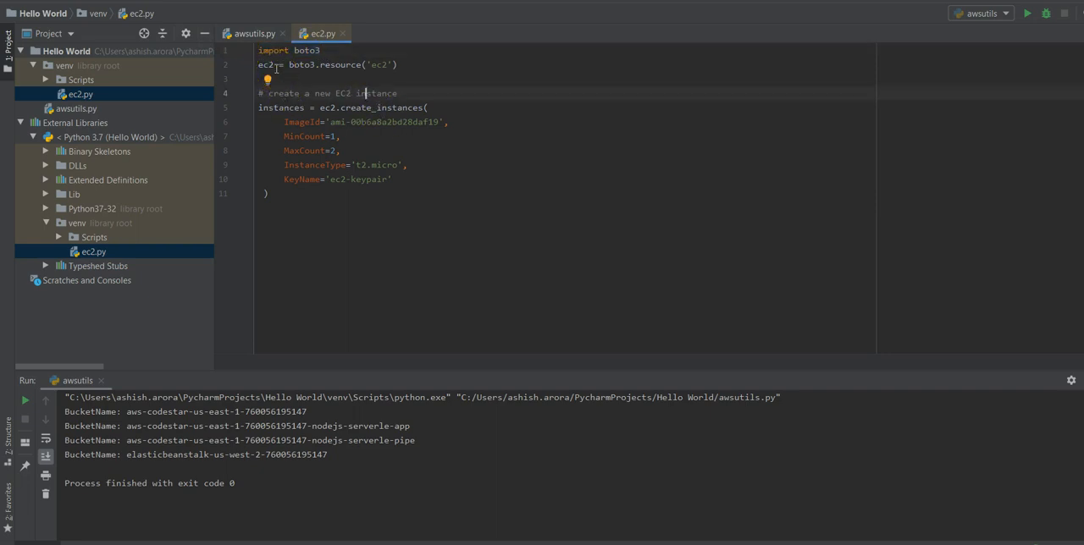
pyautogui.moveTo(328, 93)
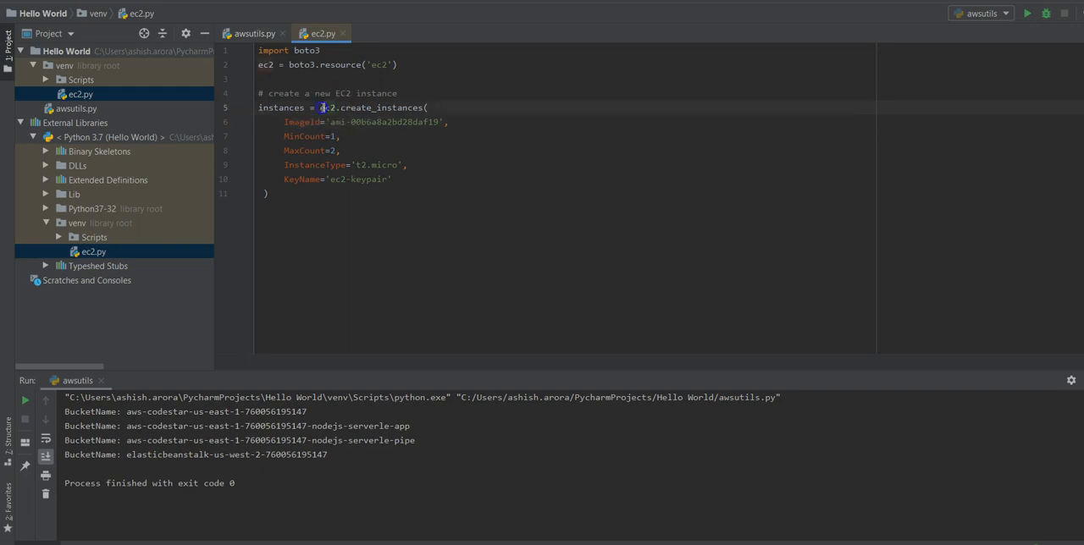
# Change the create_instances KeyName from ec2-keypair to ashishtest.
pyautogui.doubleClick(364, 108)
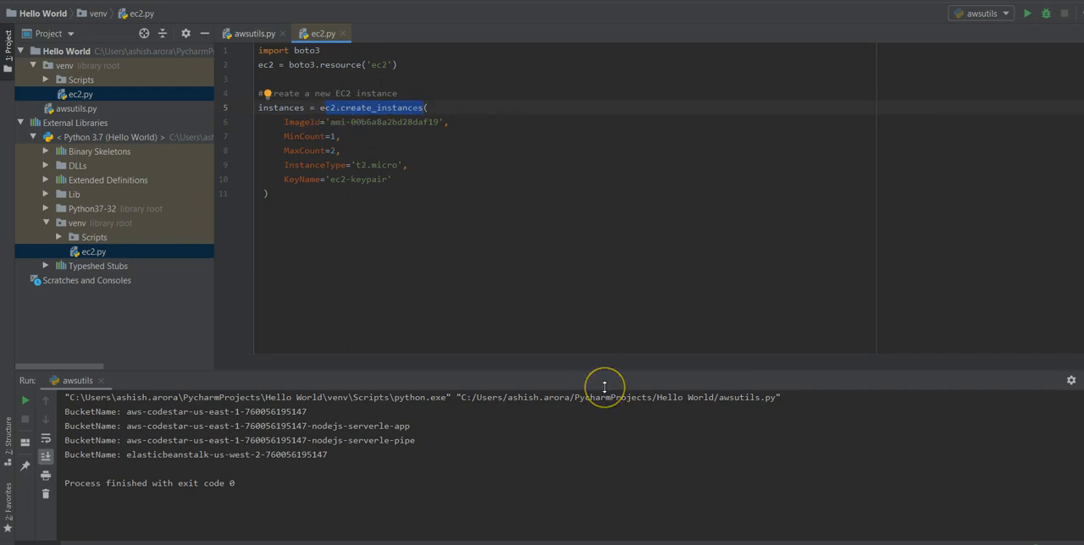
pyautogui.moveTo(430, 323)
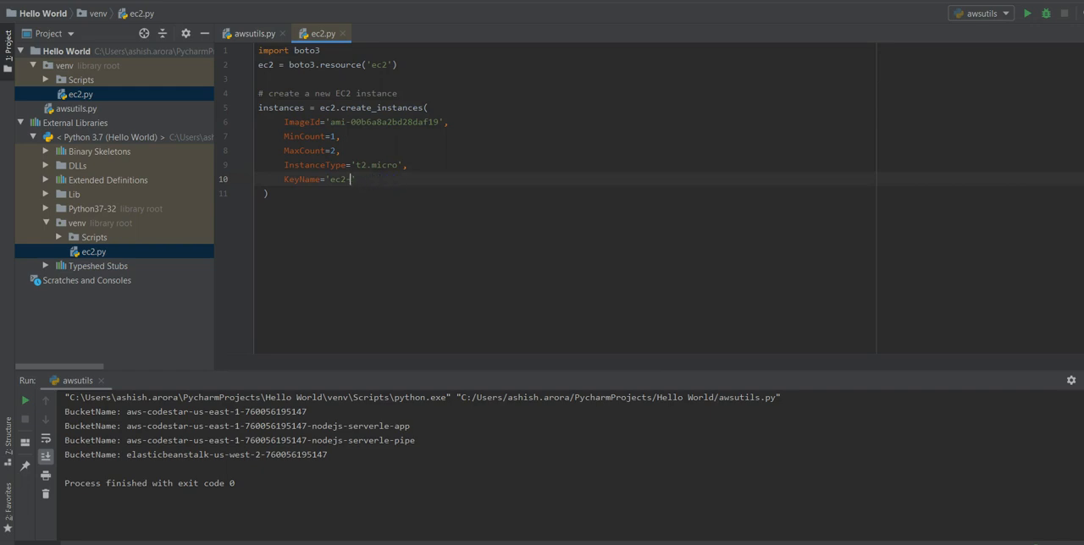
pyautogui.write('ashishtest')
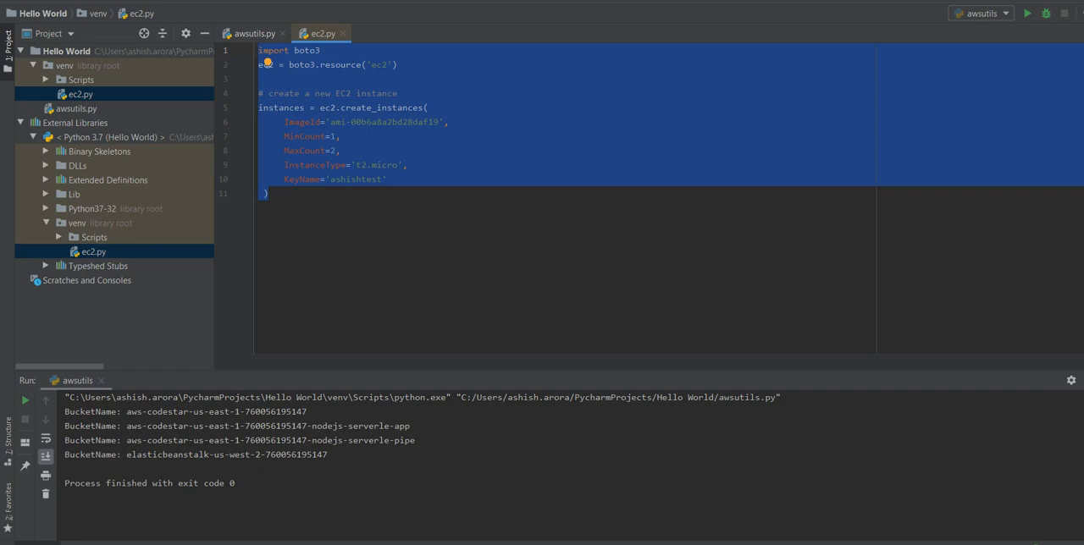
pyautogui.moveTo(442, 296)
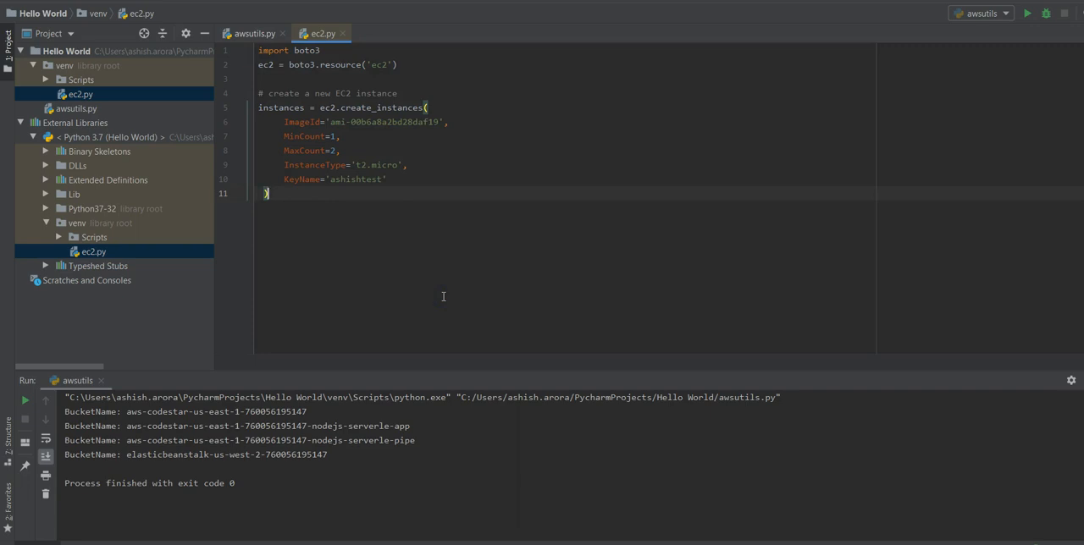
pyautogui.moveTo(844, 126)
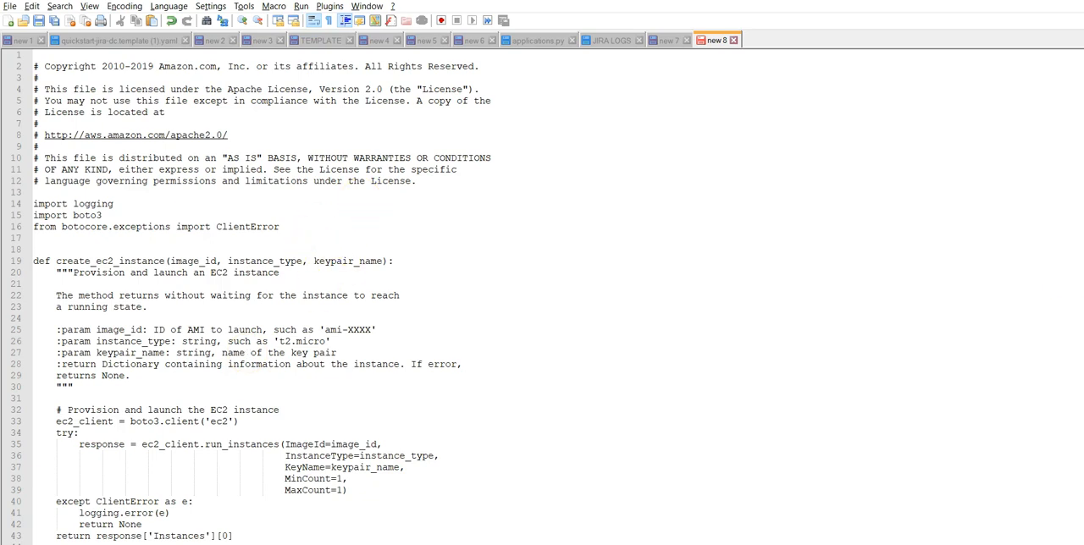
# Walk through the create_ec2_instance sample, from import boto3 to the run_instances arguments.
pyautogui.scroll(-3)
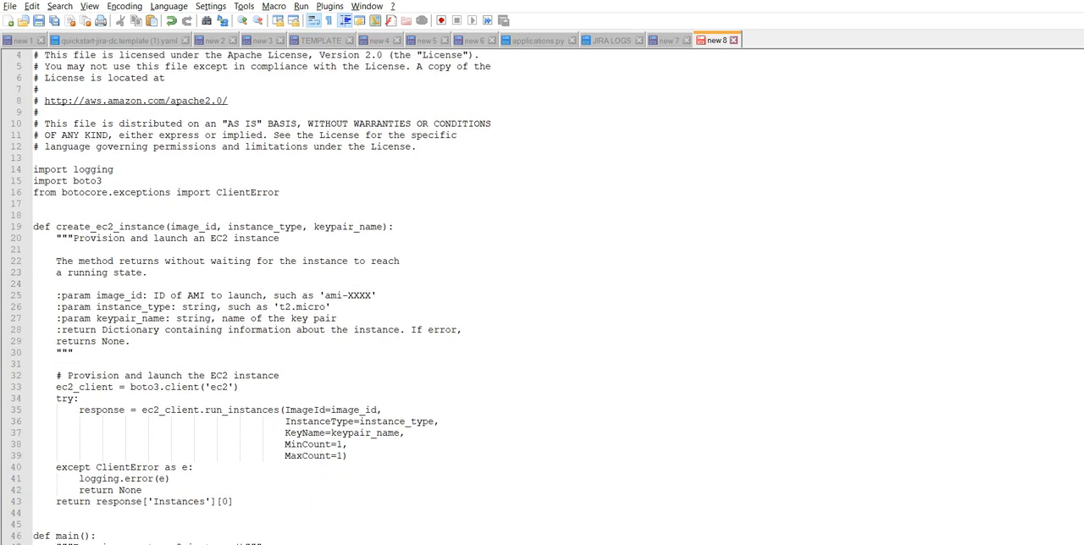
pyautogui.moveTo(36, 165)
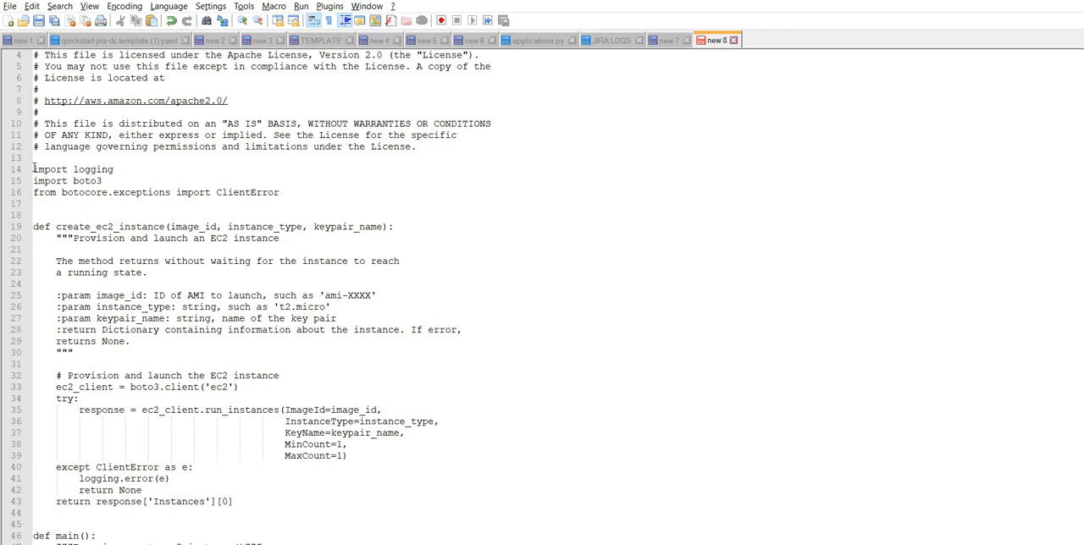
pyautogui.moveTo(28, 102)
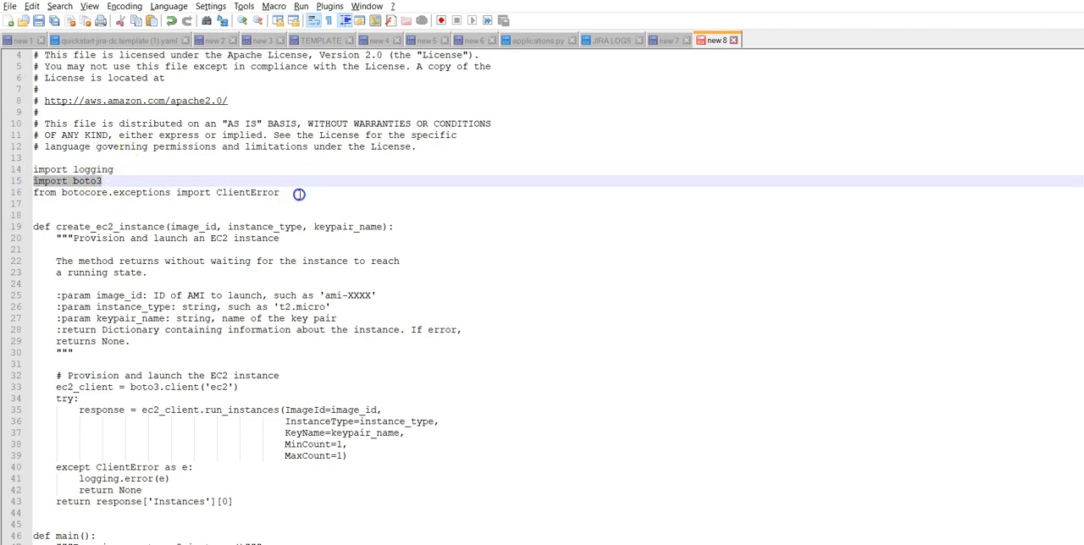
pyautogui.click(295, 192)
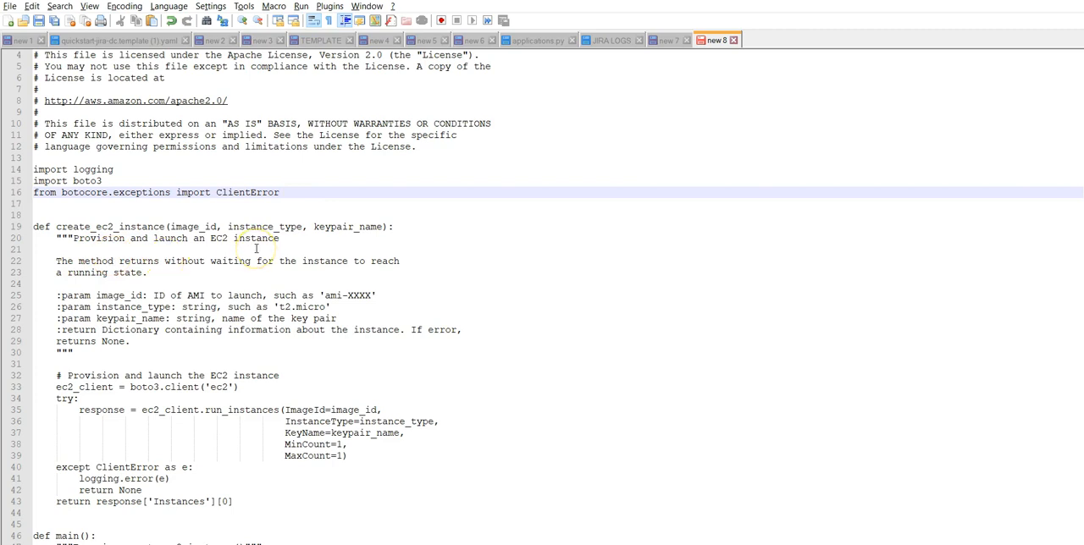
pyautogui.moveTo(183, 272)
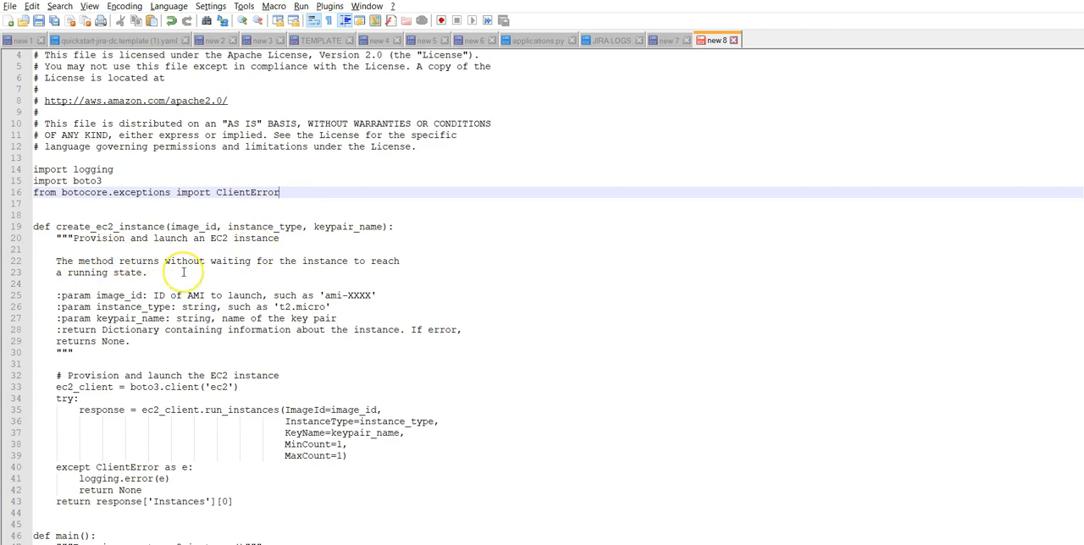
pyautogui.moveTo(168, 276)
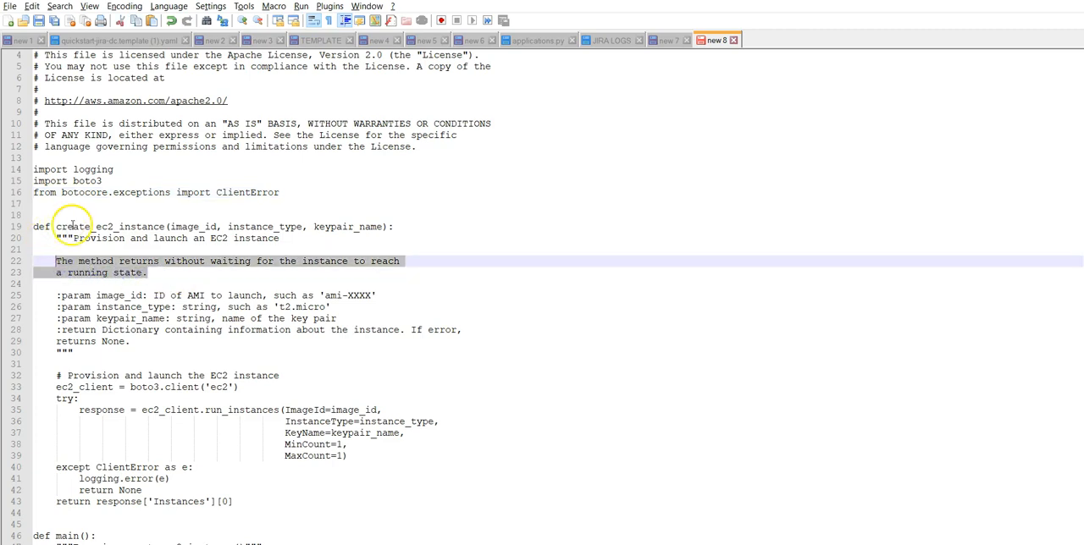
pyautogui.moveTo(167, 226)
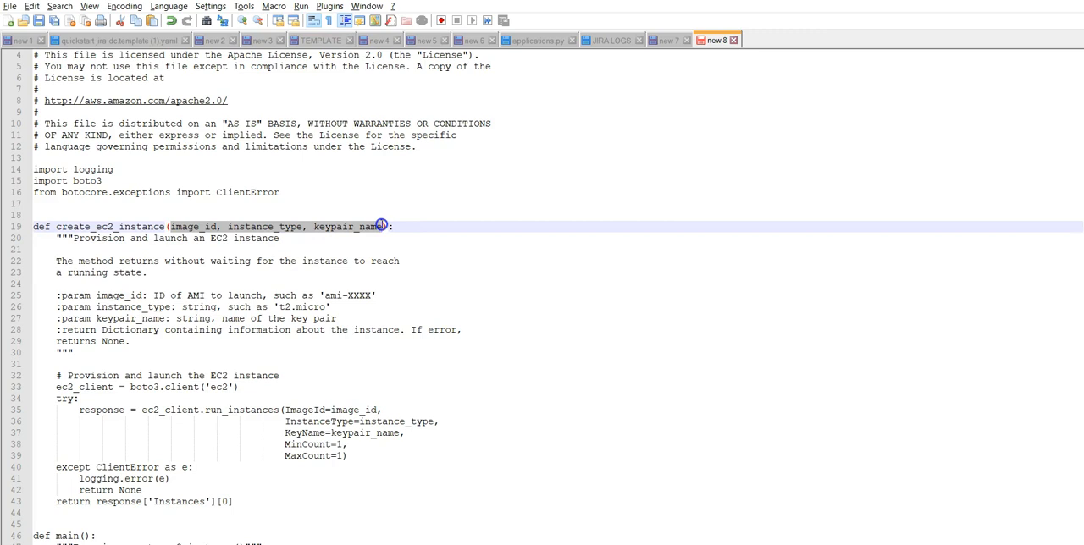
pyautogui.moveTo(242, 352)
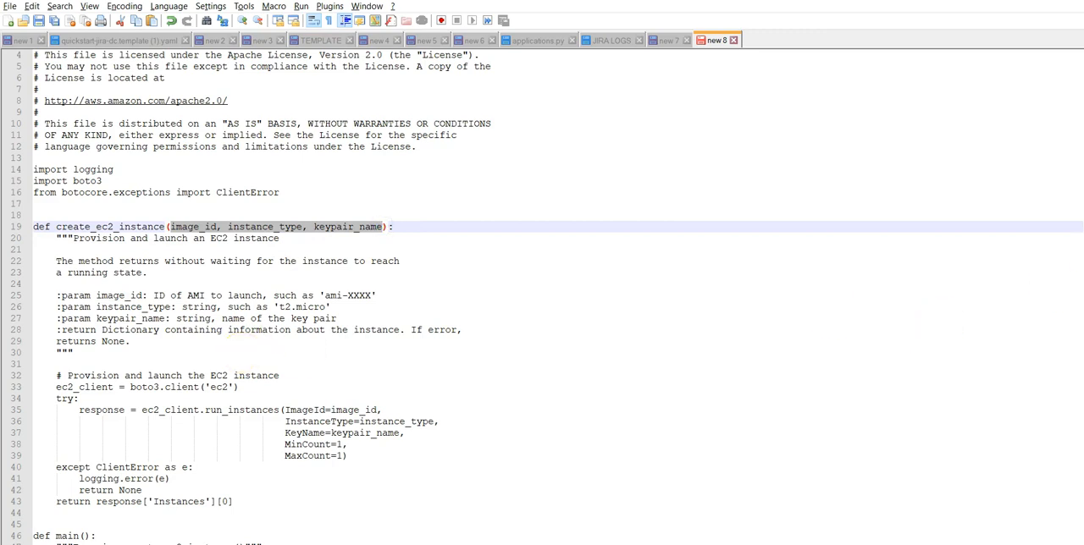
pyautogui.scroll(-3)
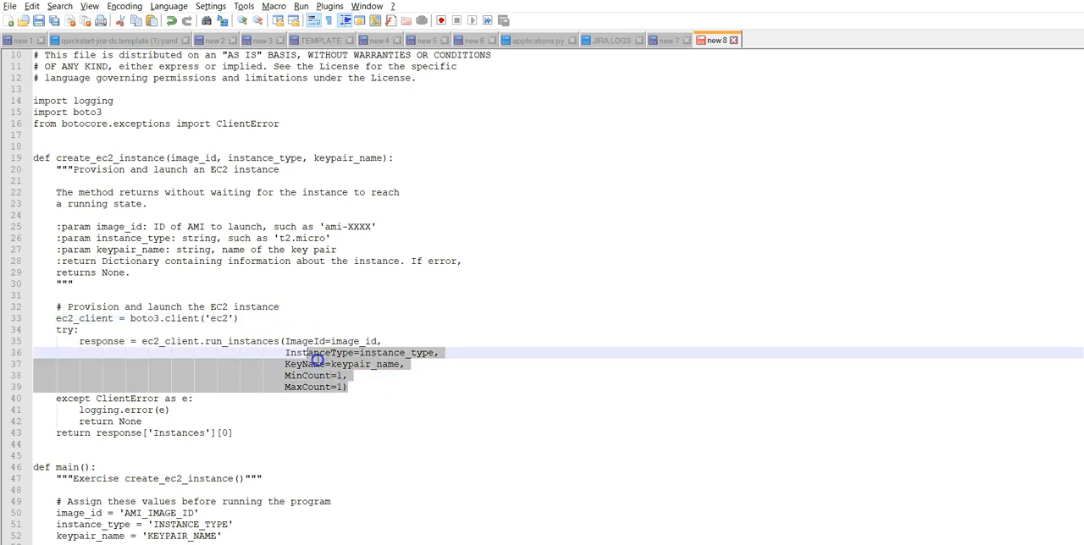
pyautogui.click(78, 340)
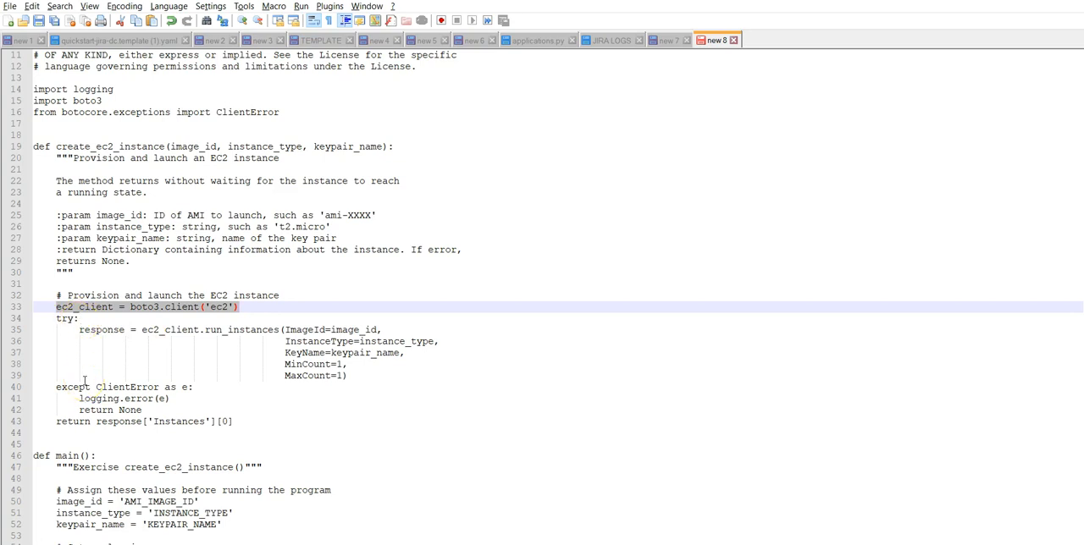
pyautogui.moveTo(93, 510)
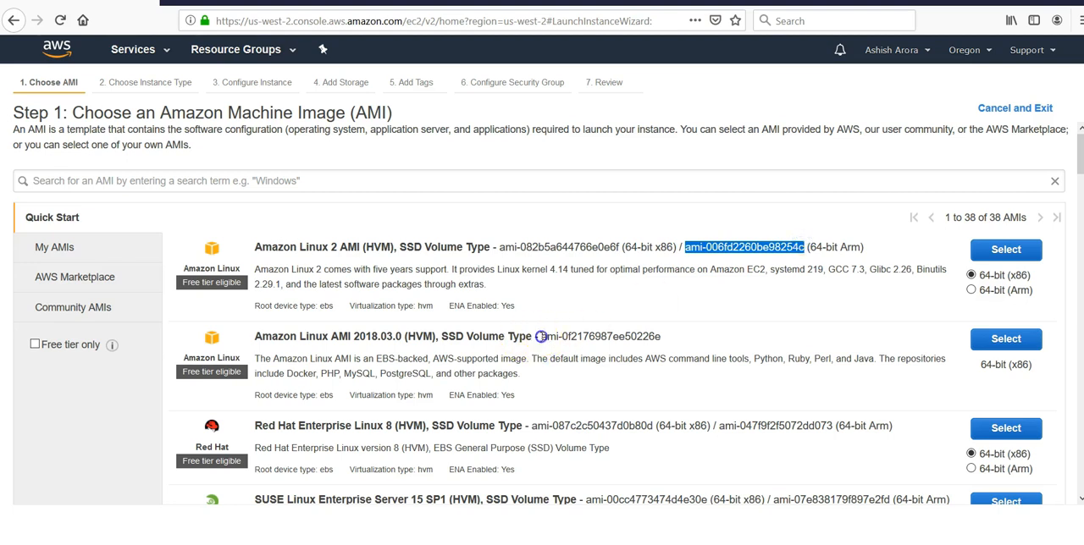
# Select the Amazon Linux AMI 2018.03.0 image ID and return to Notepad++.
pyautogui.doubleClick(603, 336)
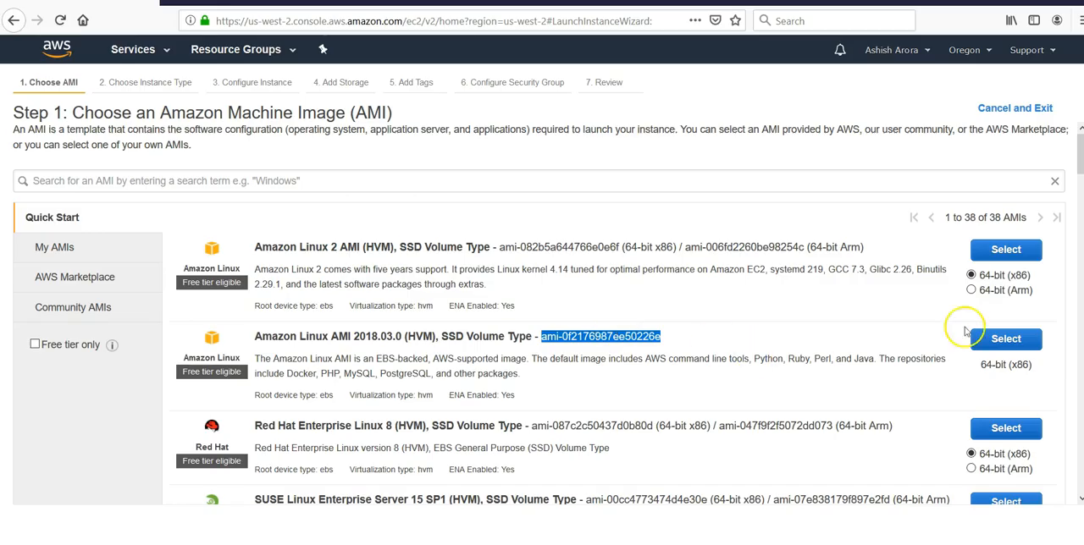
pyautogui.click(1005, 338)
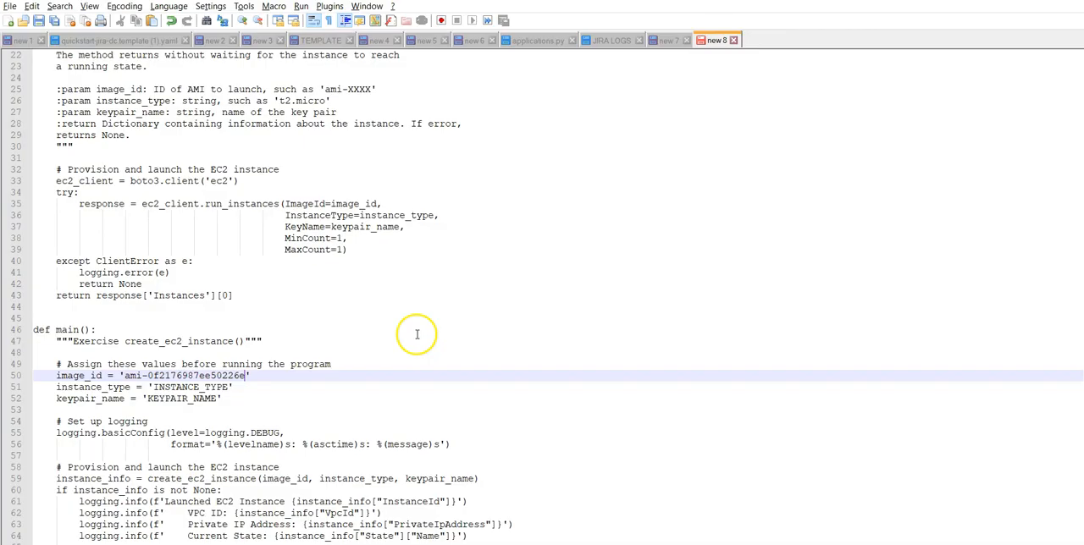
# Set instance_type to t2.micro and keypair_name to ashishtest.pem in the script.
pyautogui.write('t2.micro')
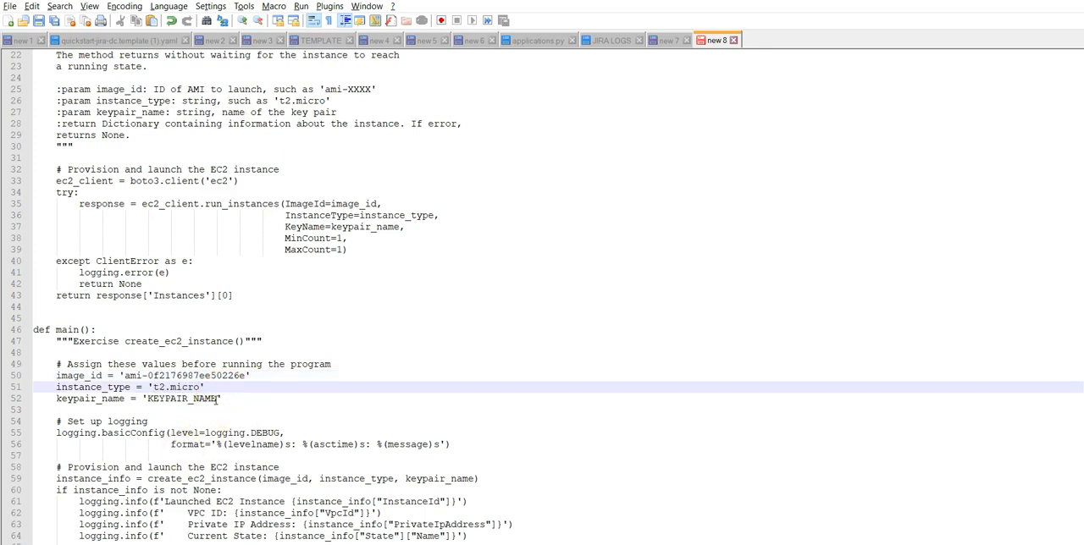
pyautogui.write('ashishtest.pem')
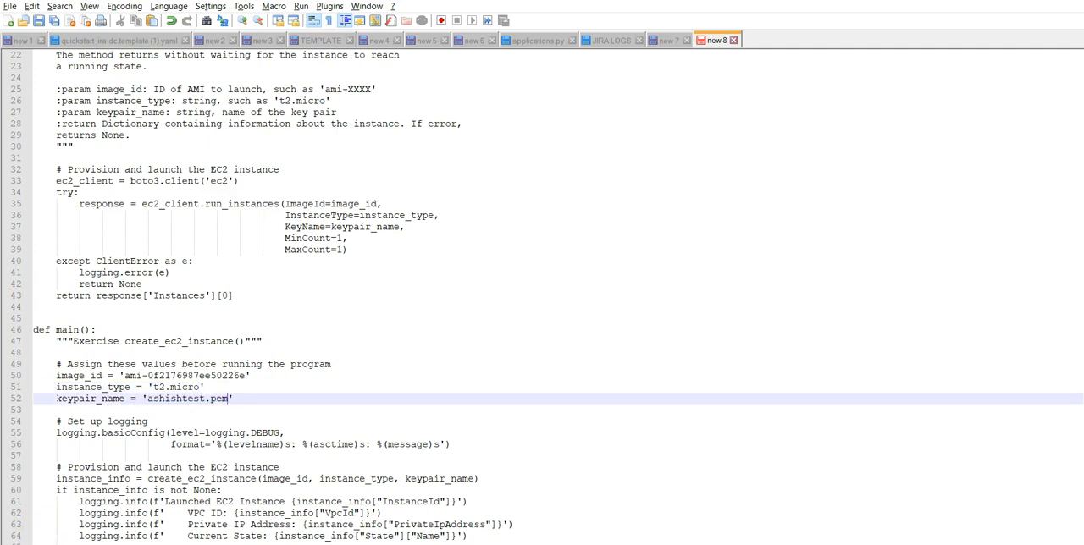
pyautogui.moveTo(442, 307)
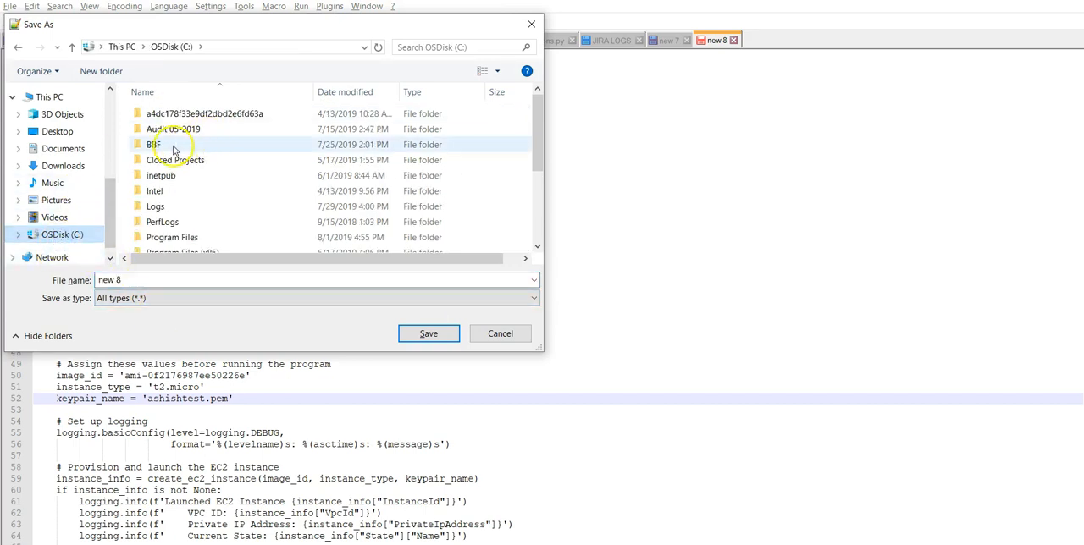
# Save the launch script in the Desktop folder under the name awsec2.py.
pyautogui.doubleClick(154, 144)
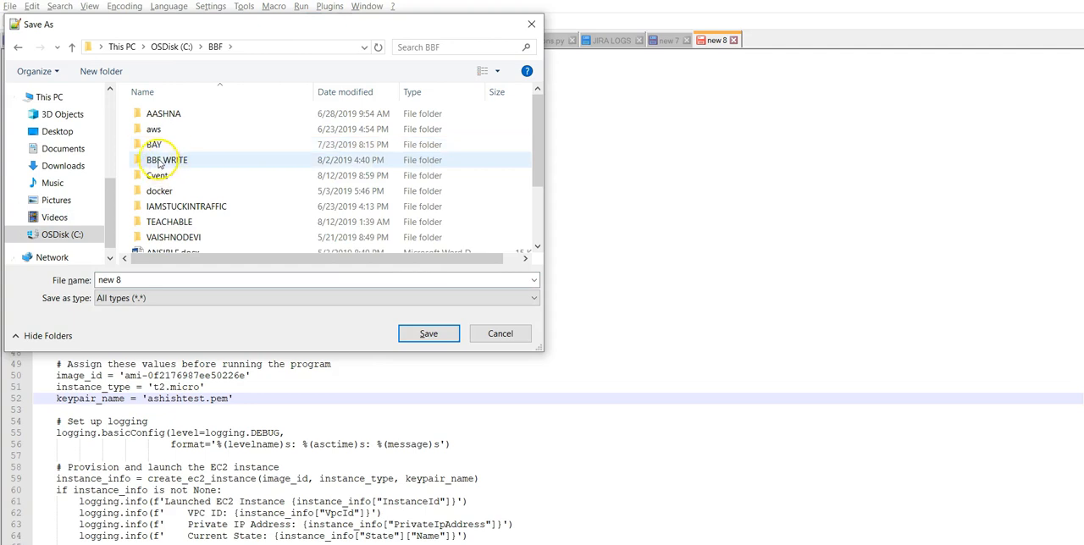
pyautogui.click(57, 131)
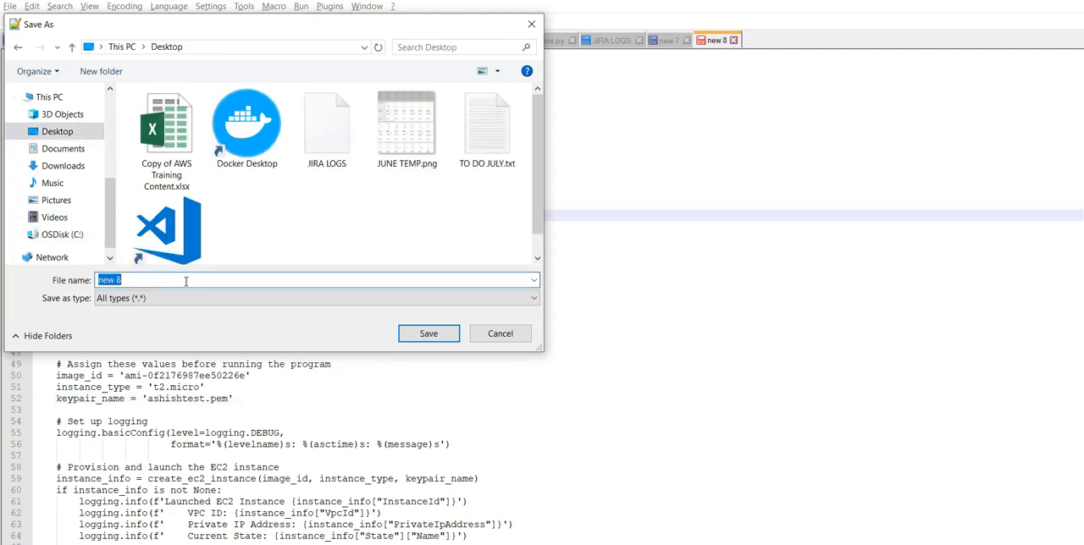
pyautogui.write('awsec2')
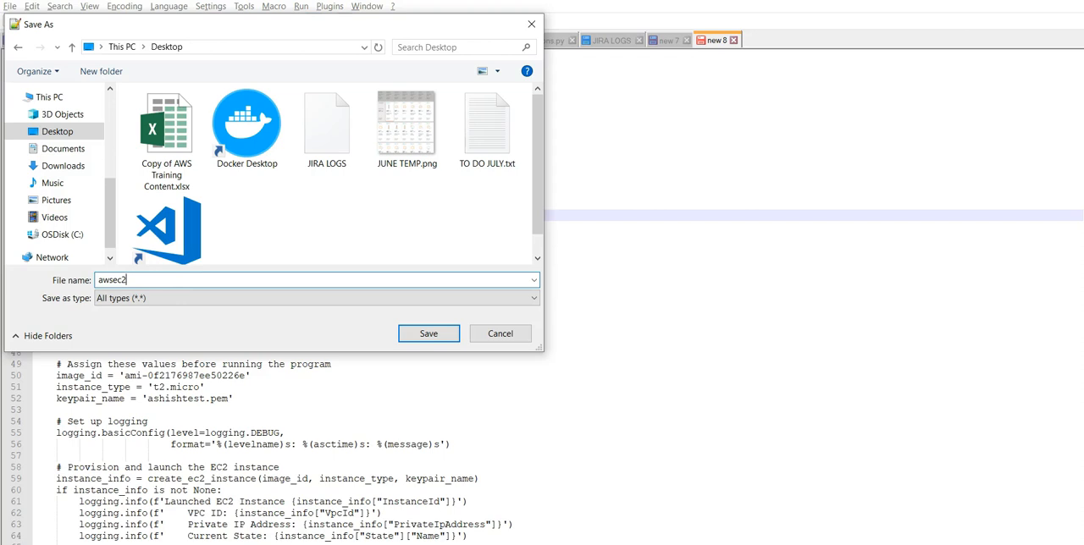
pyautogui.write('.op')
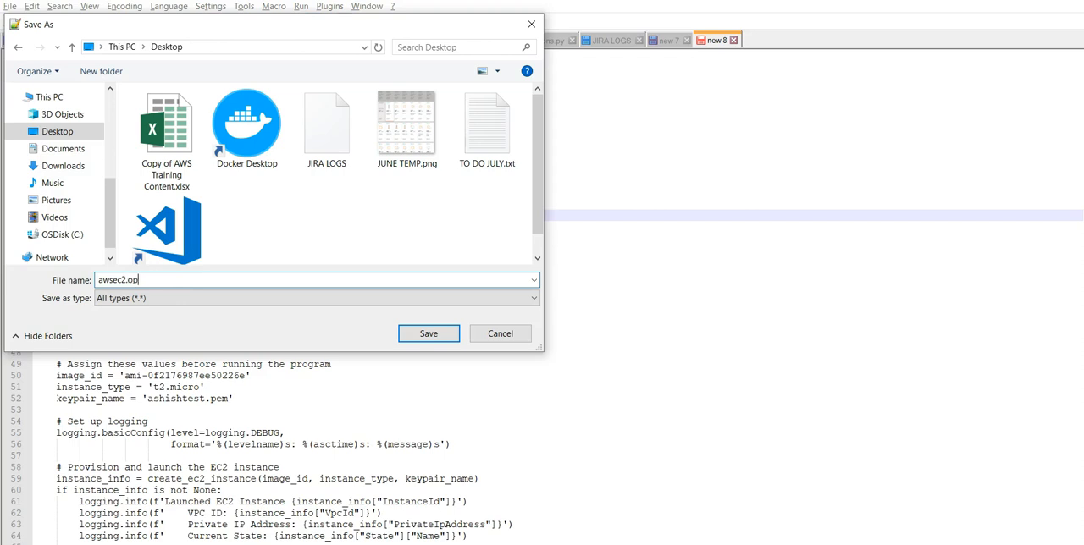
pyautogui.press('BackSpace')
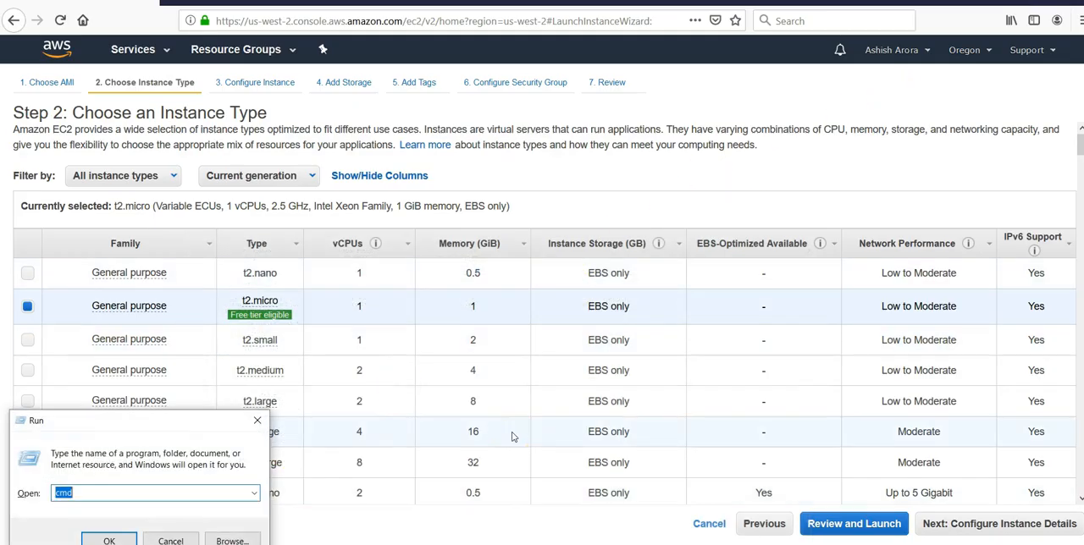
# Open Command Prompt, cd into Desktop, and run python awsec2.py.
pyautogui.click(105, 539)
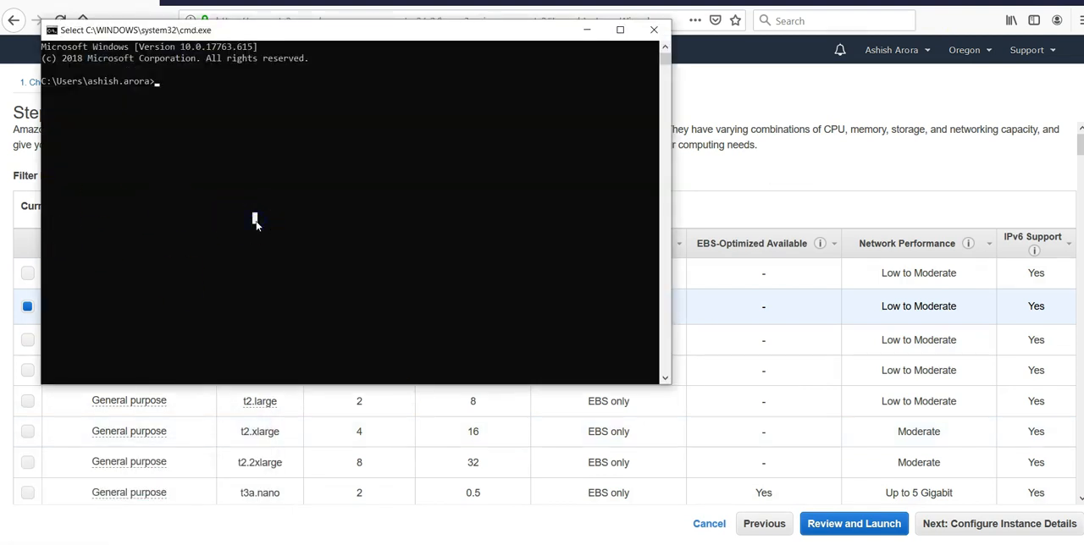
pyautogui.write('cd desk')
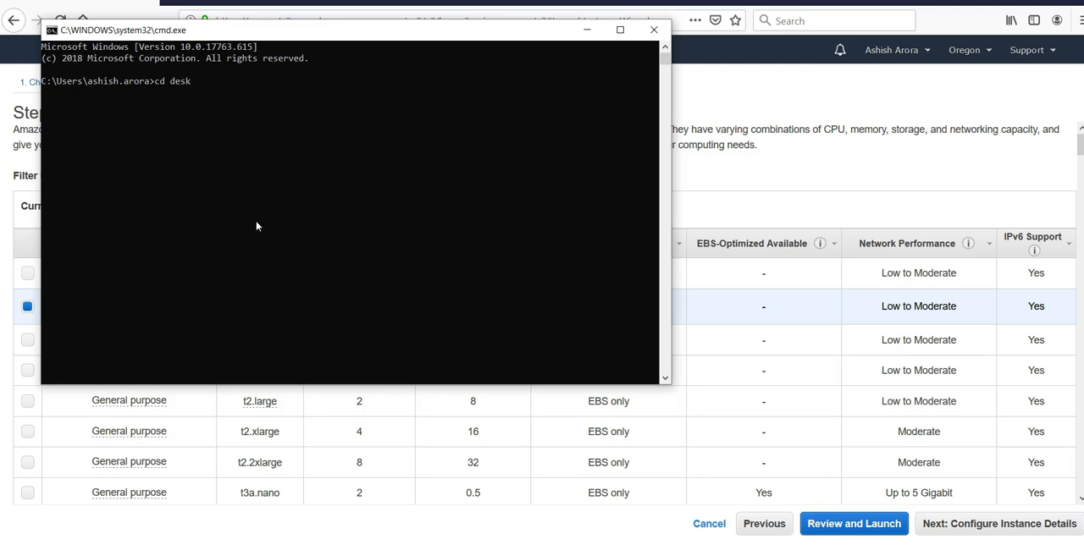
pyautogui.press('Enter')
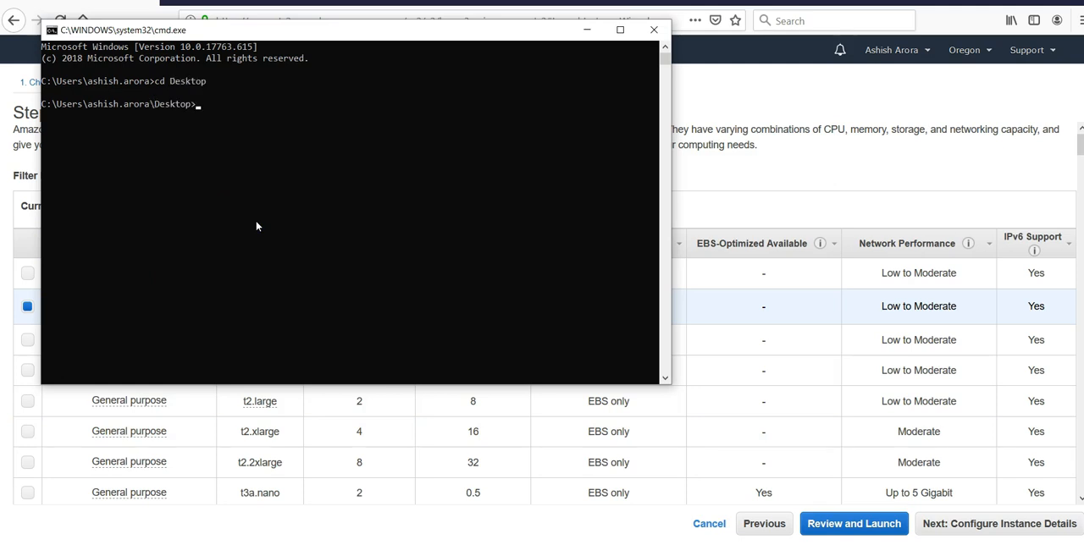
pyautogui.write('python')
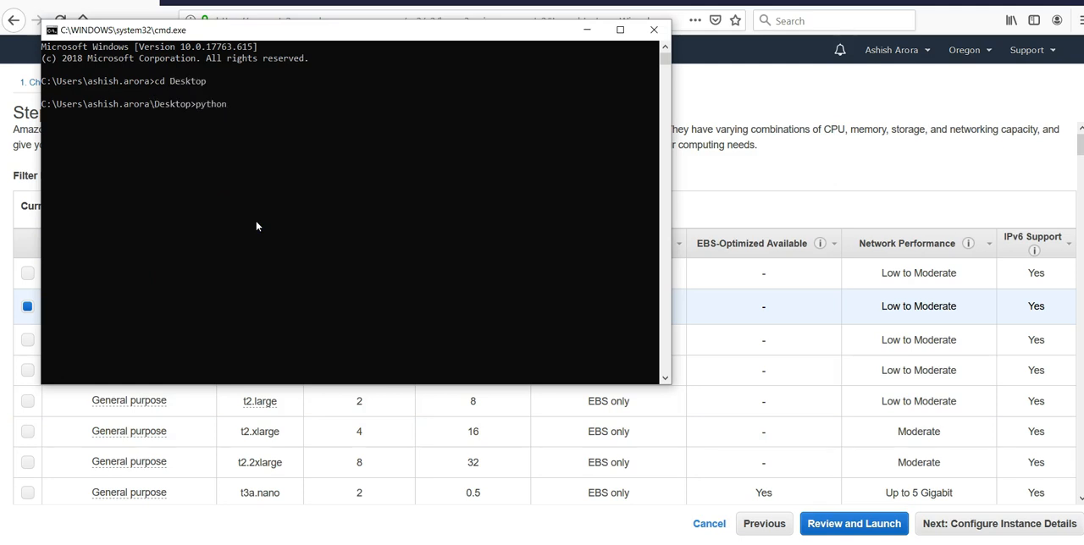
pyautogui.write('a')
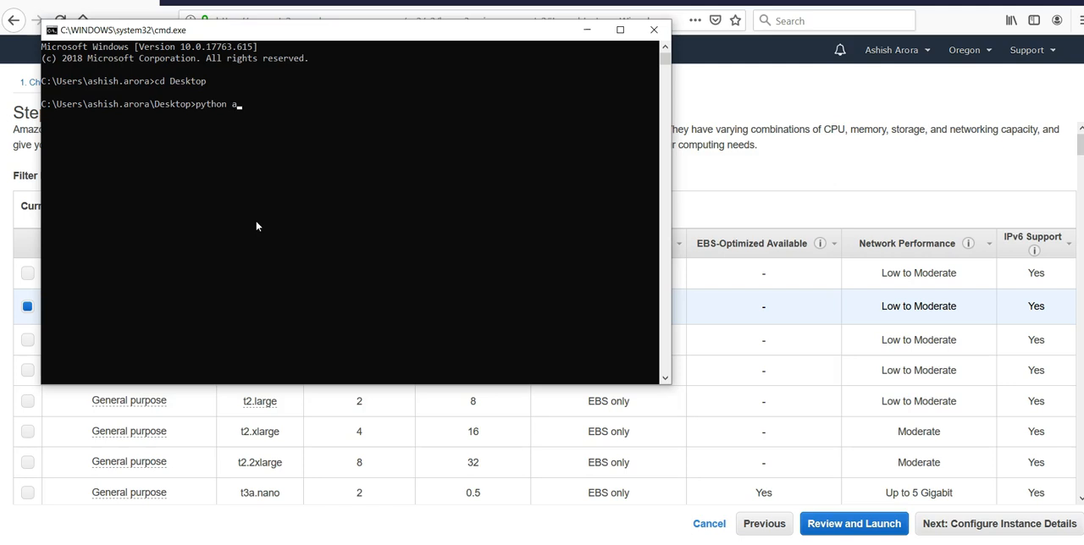
pyautogui.write('wsec2.py')
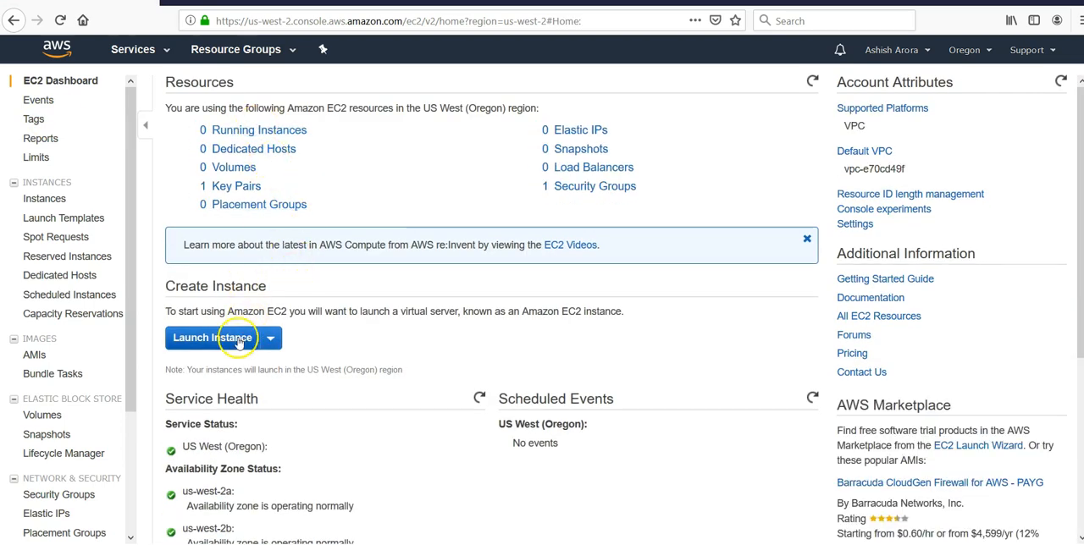
# Re-run python awsec2.py, which fails with malformed AMI ID errors.
pyautogui.click(211, 338)
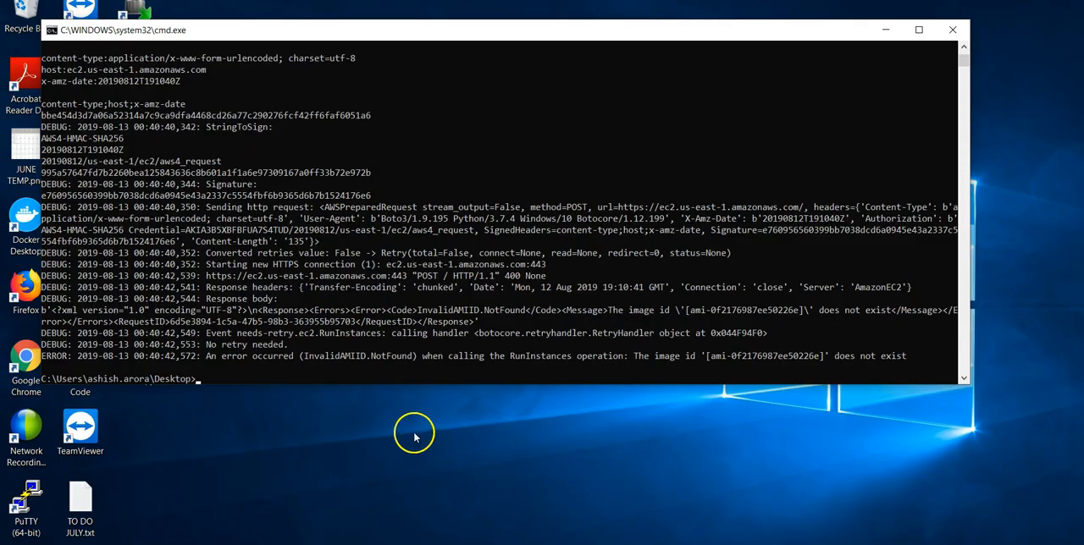
pyautogui.write('python awsec2.py')
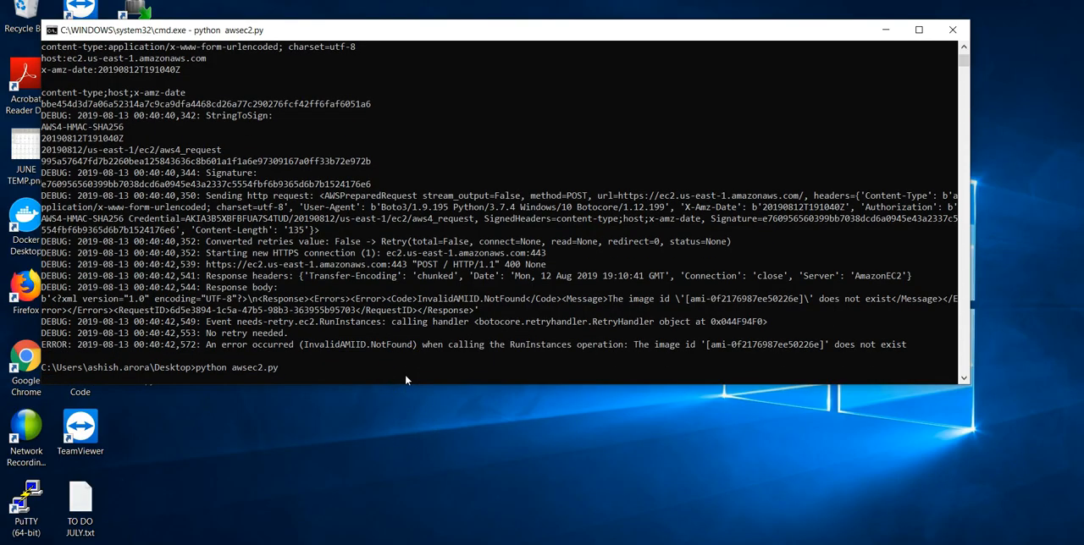
pyautogui.press('Return')
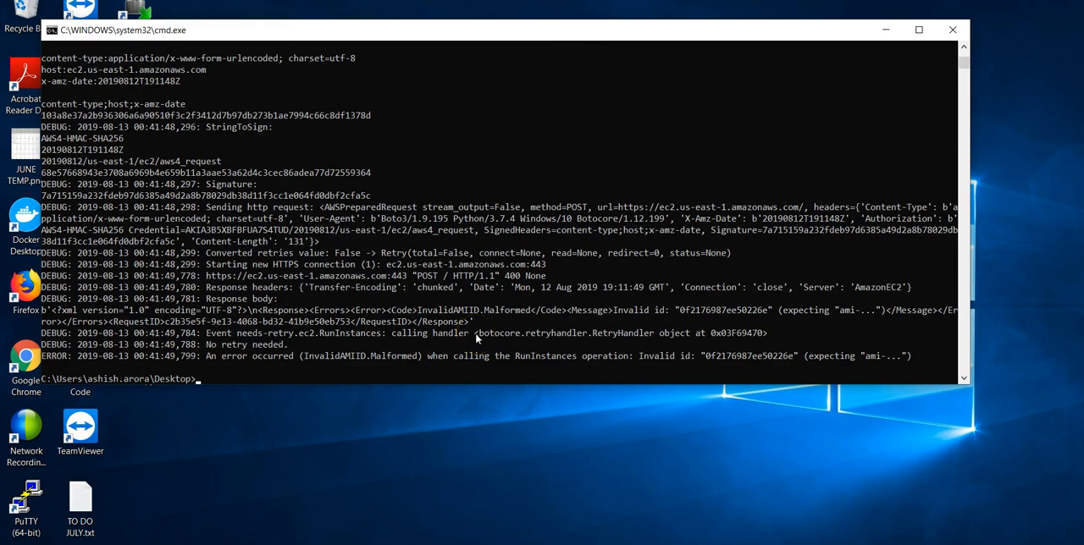
pyautogui.moveTo(284, 386)
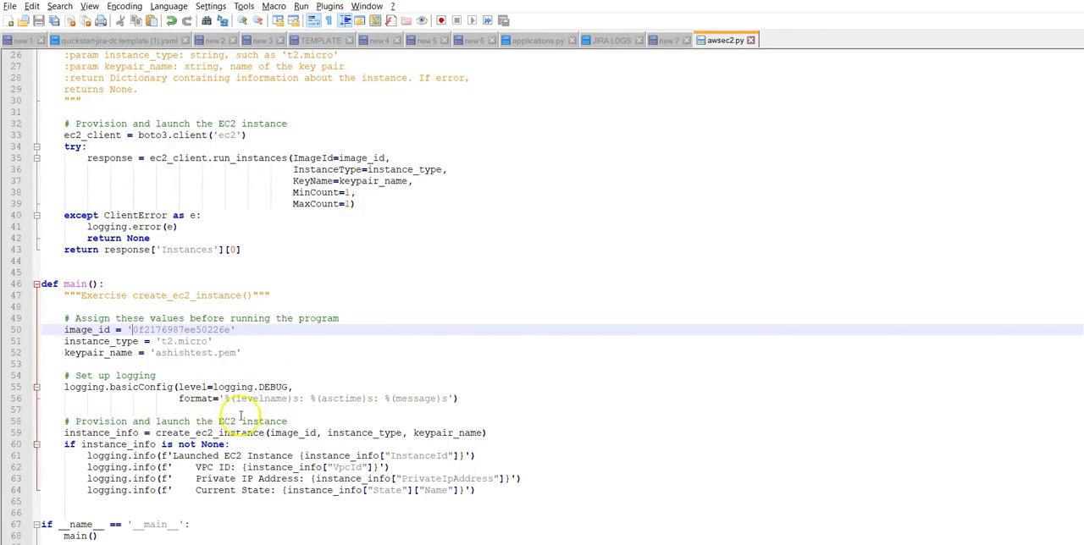
# Prefix the line 50 image ID with ami- and switch its values to double quotes.
pyautogui.write('ami-')
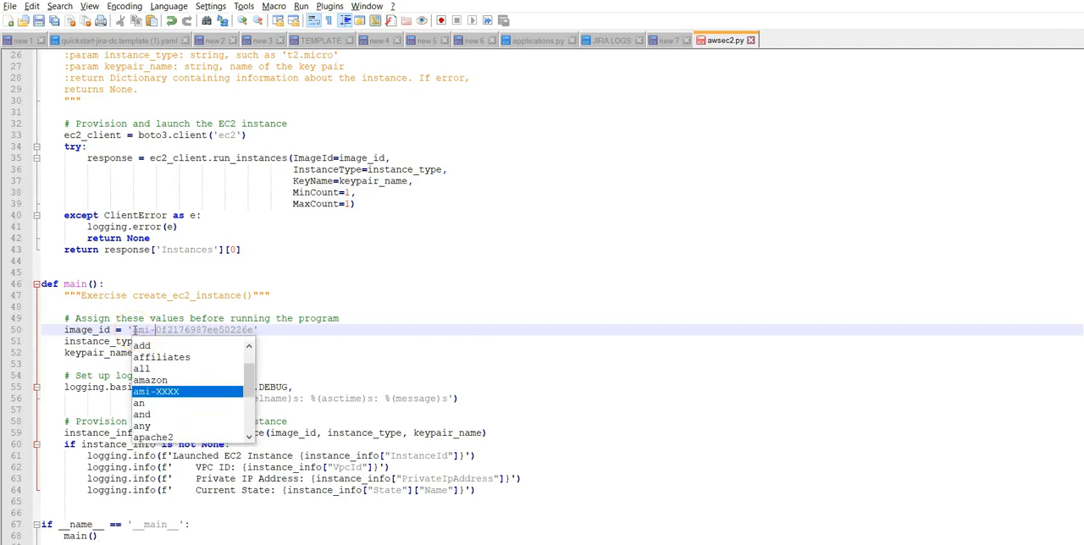
pyautogui.press('Escape')
pyautogui.write(' = "ashishtest.pem')
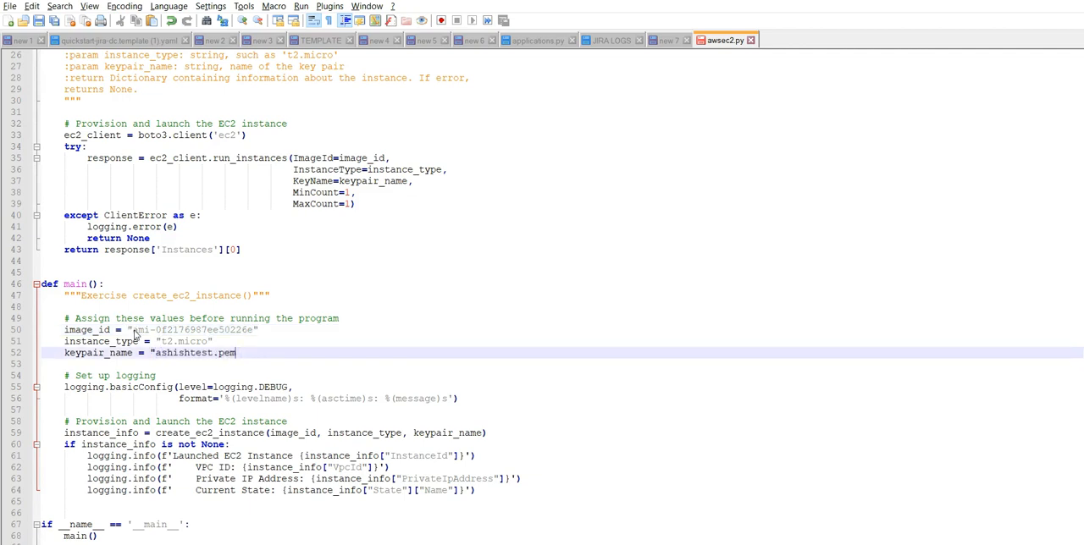
pyautogui.write('"')
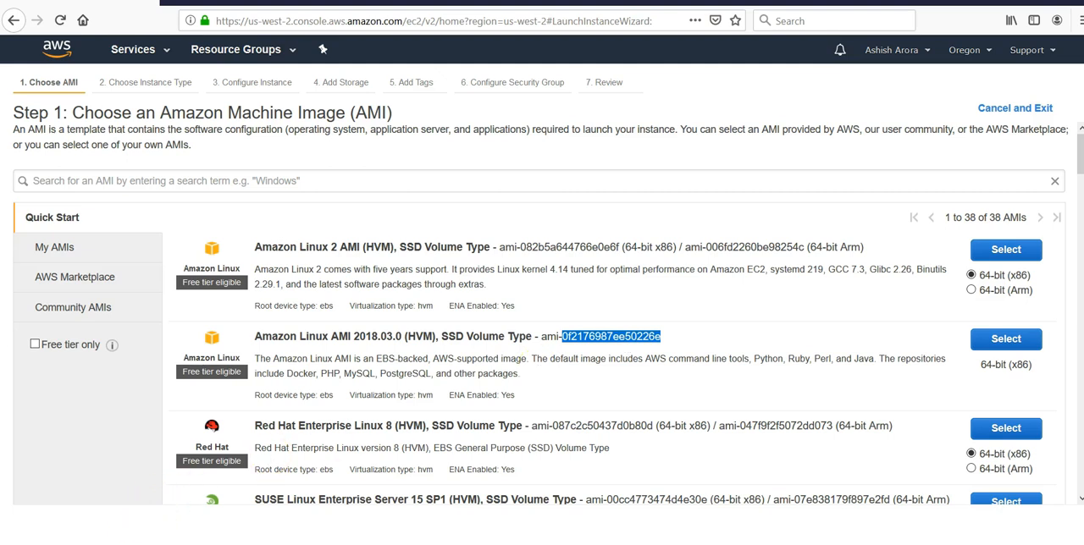
# Return to the browser to recheck the Amazon Linux AMI 2018.03.0 ID.
pyautogui.click(977, 48)
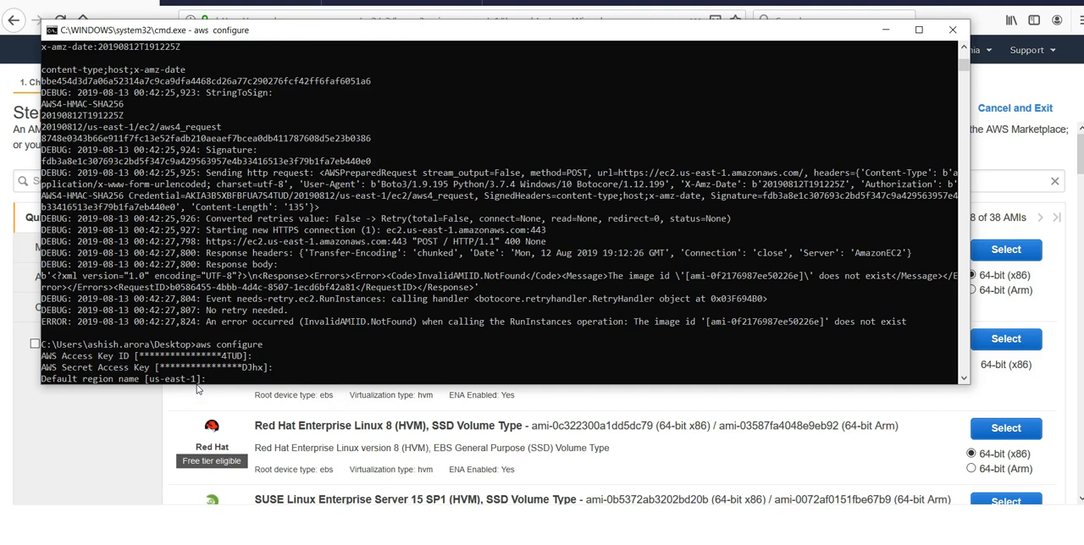
# Re-run python awsec2.py and read the ashishtest.pem InvalidKeyPair.NotFound error.
pyautogui.click(992, 51)
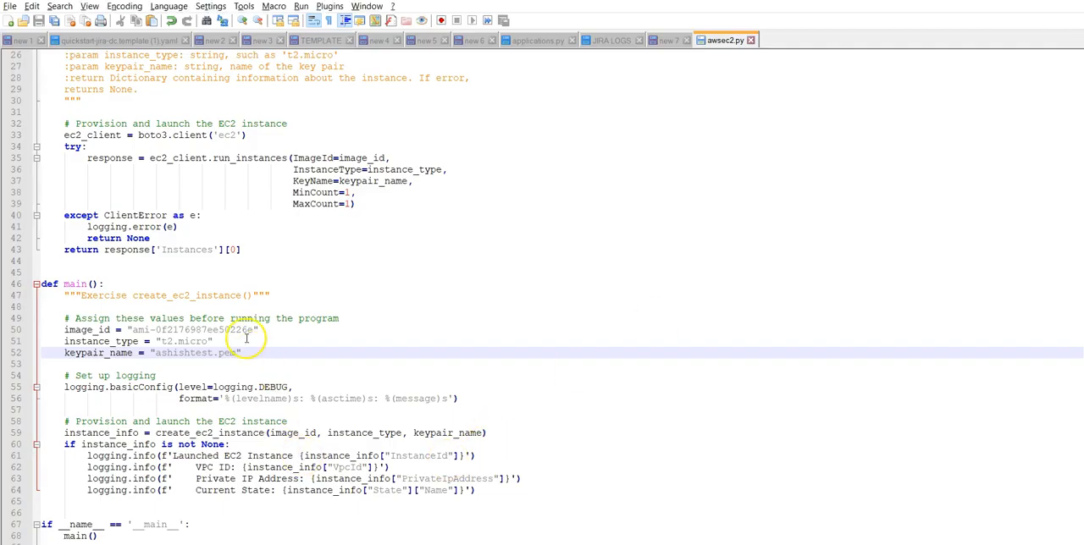
pyautogui.doubleClick(195, 331)
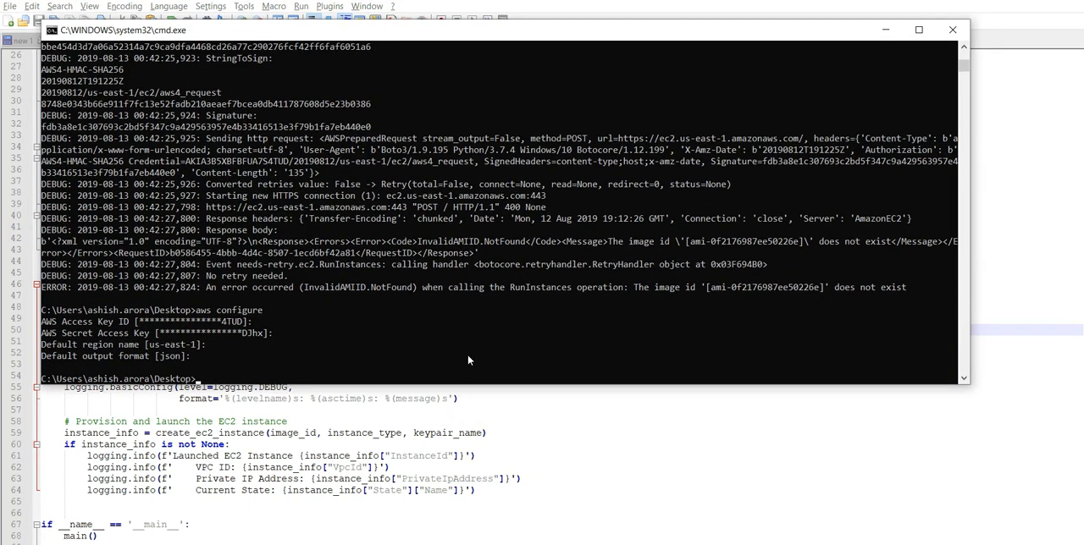
pyautogui.write('python awsec2.py')
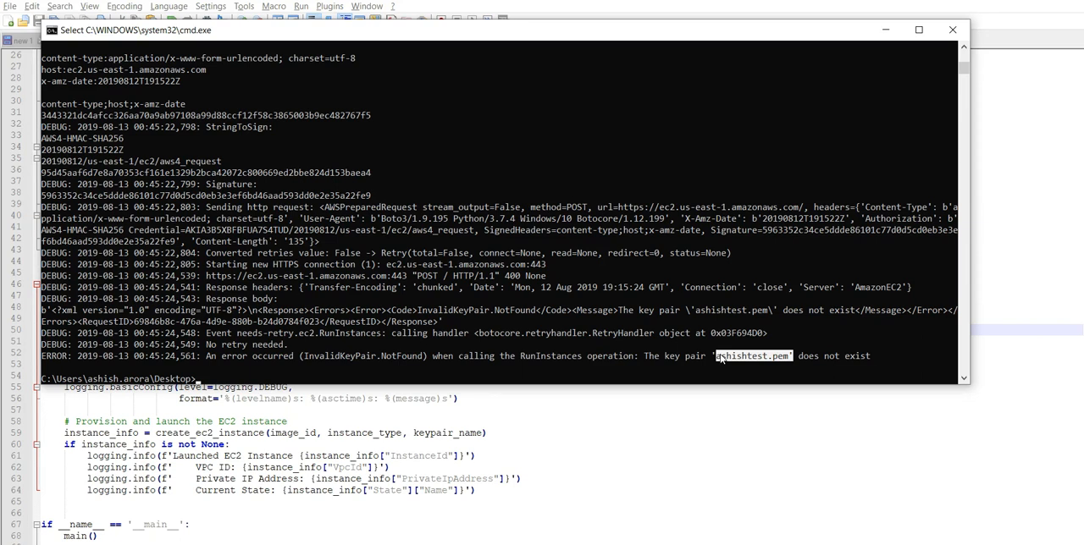
pyautogui.press('alt+tab')
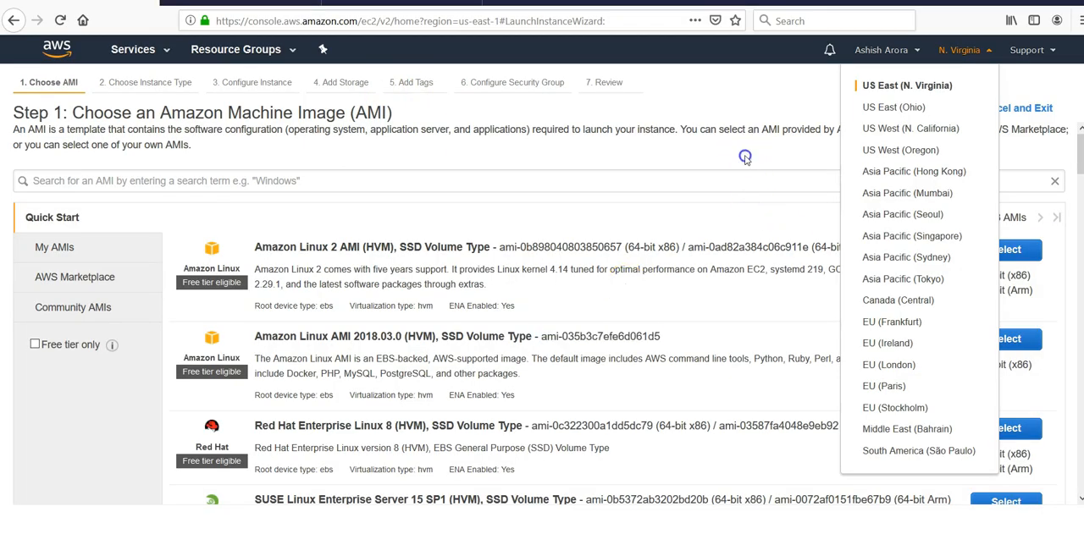
# Go from EC2 home to the Key Pairs list and begin Import Key Pair.
pyautogui.click(155, 49)
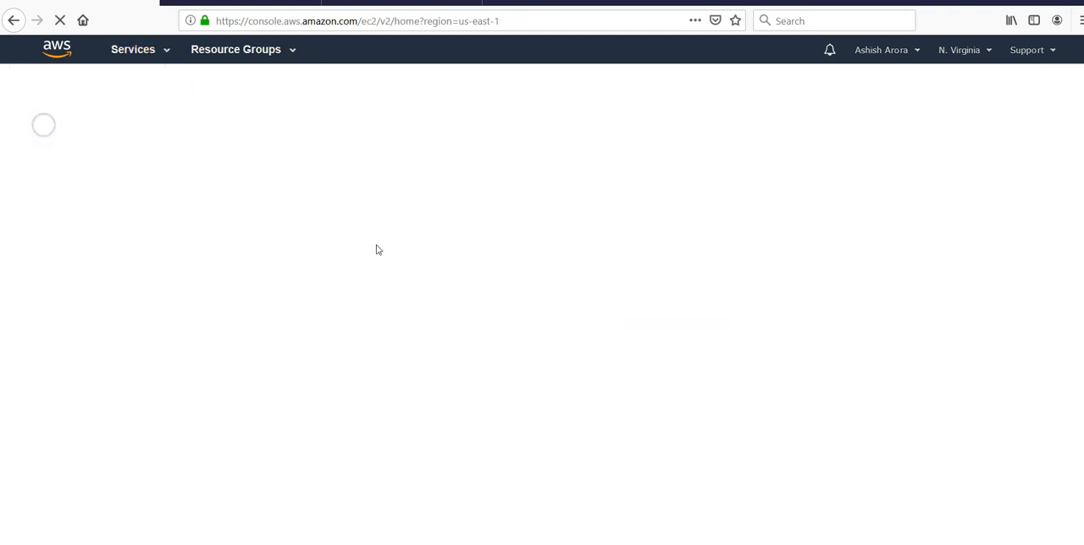
pyautogui.click(47, 483)
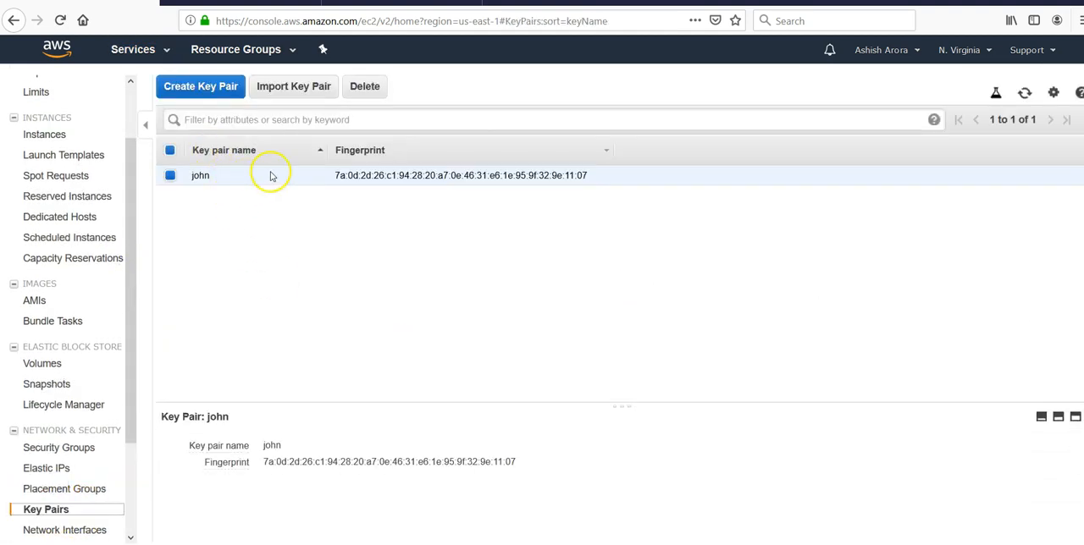
pyautogui.moveTo(275, 134)
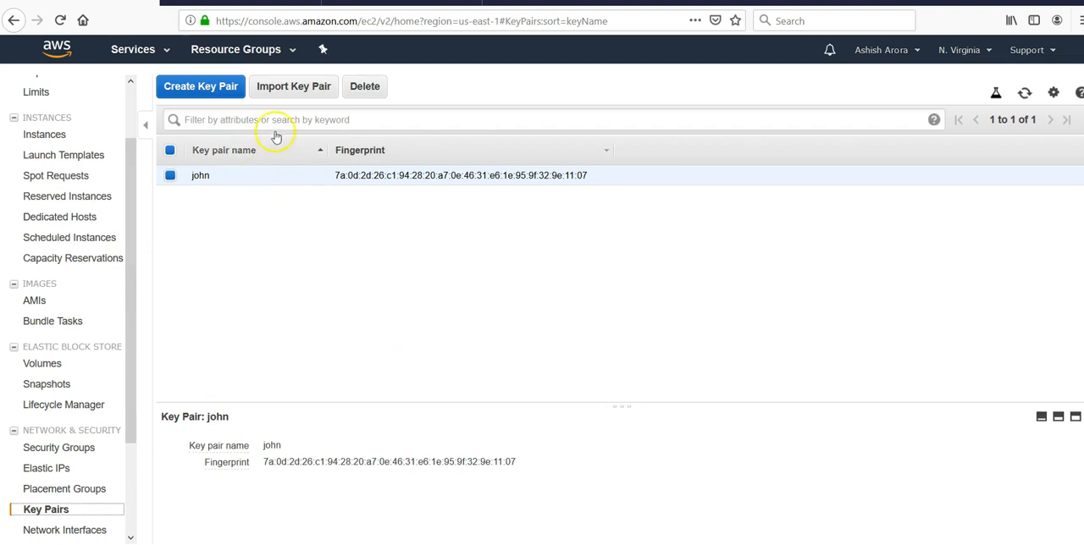
pyautogui.click(293, 86)
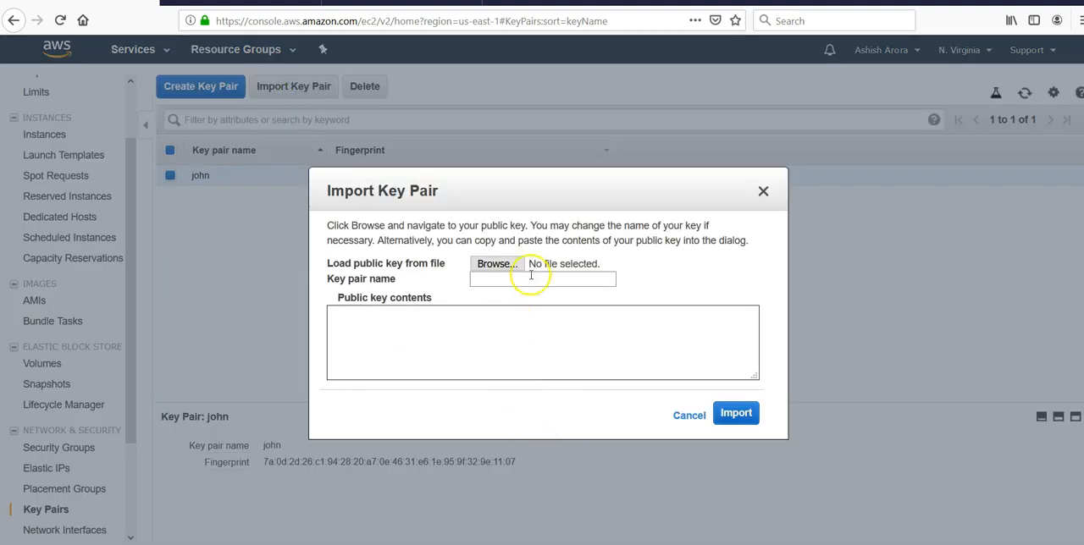
# Try importing Downloads\ashishtest.pem, which is rejected as a private key.
pyautogui.click(495, 263)
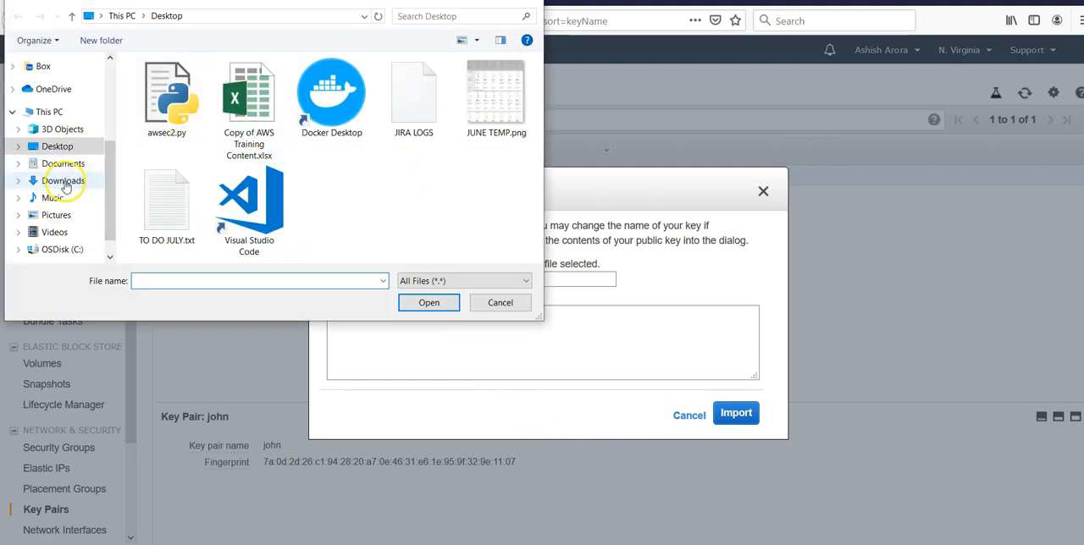
pyautogui.click(62, 180)
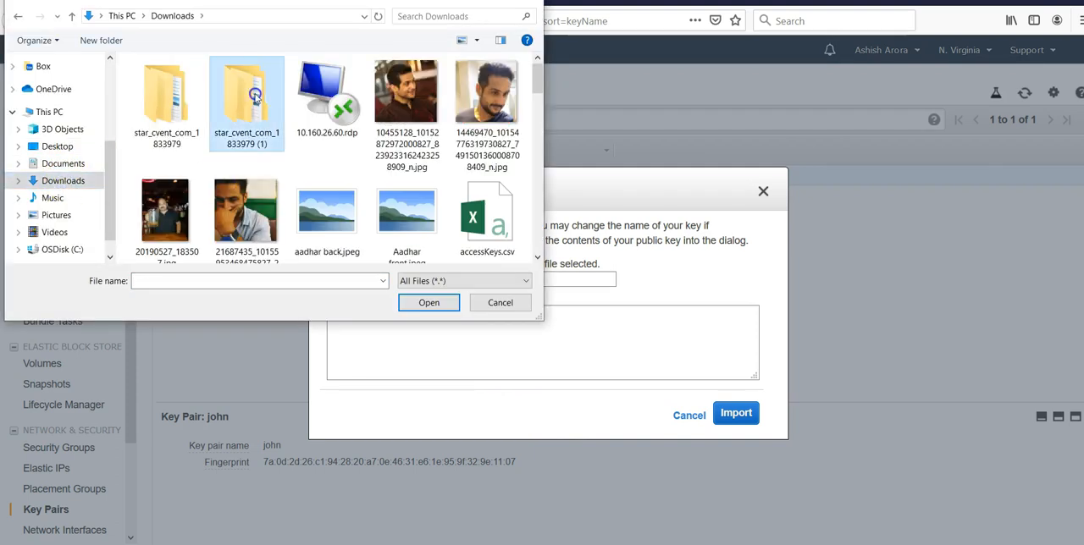
pyautogui.click(246, 98)
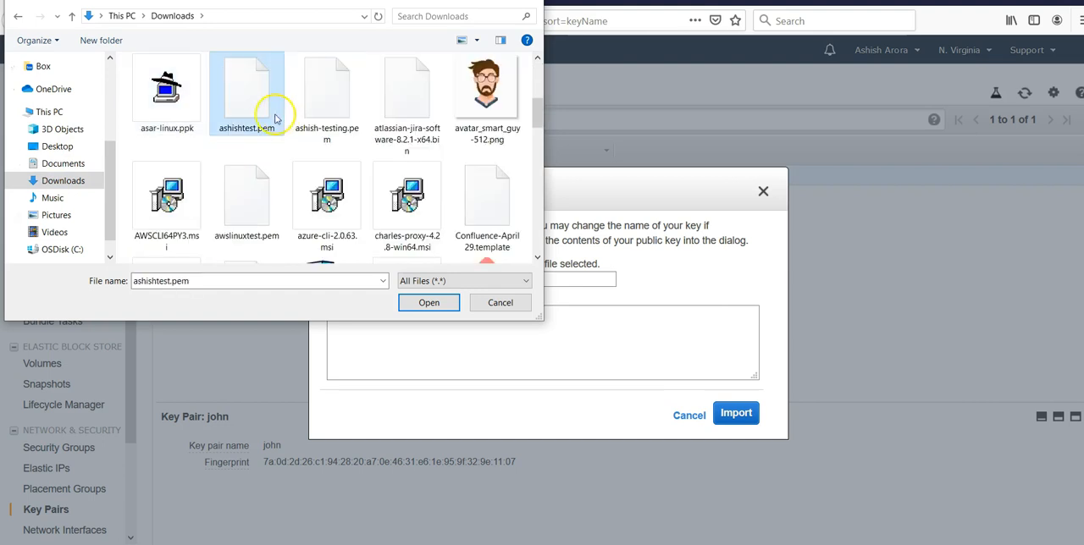
pyautogui.click(428, 302)
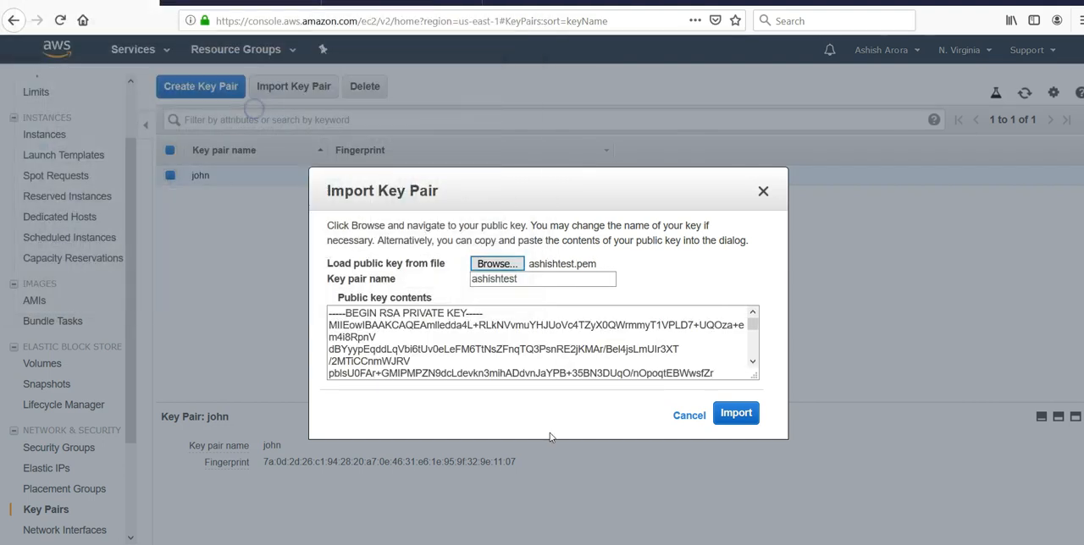
pyautogui.click(736, 413)
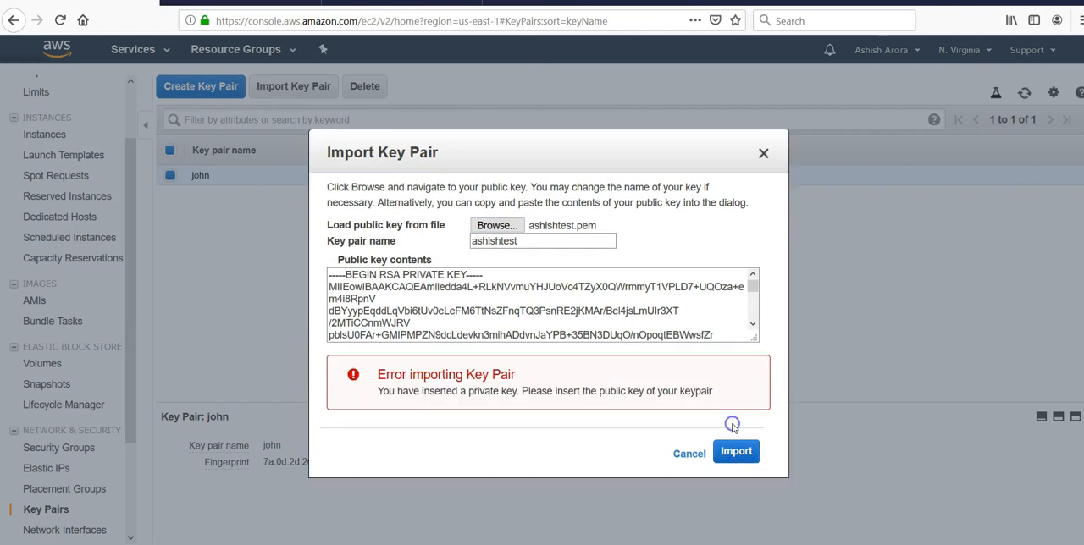
# Create a new key pair named ec2automate.
pyautogui.click(201, 86)
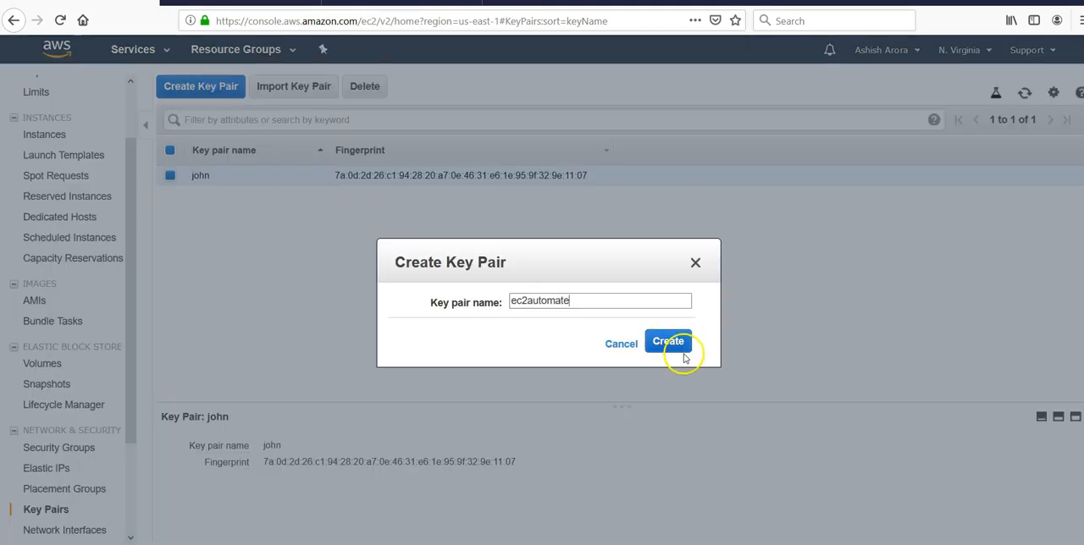
pyautogui.click(668, 342)
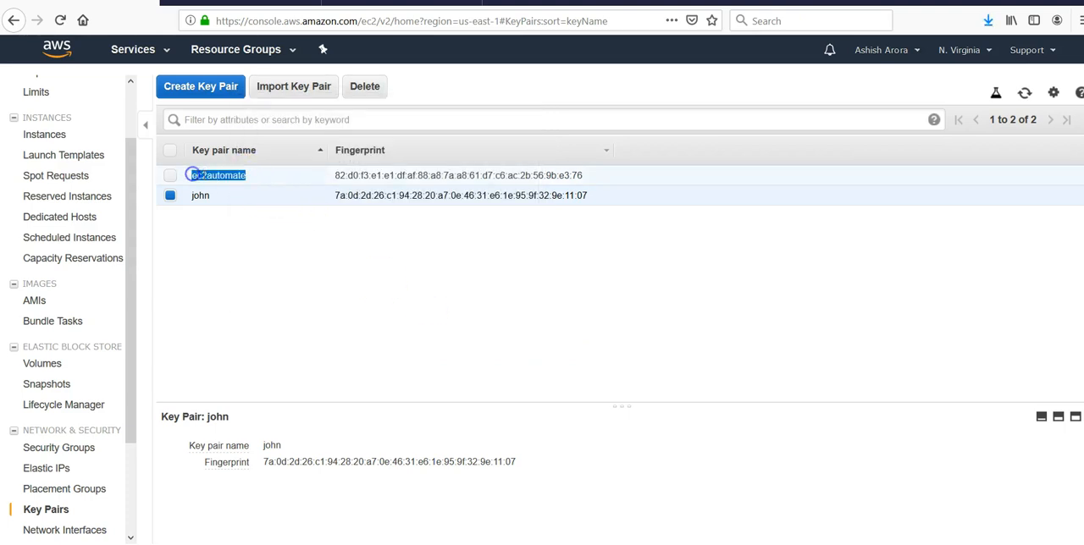
pyautogui.click(216, 175)
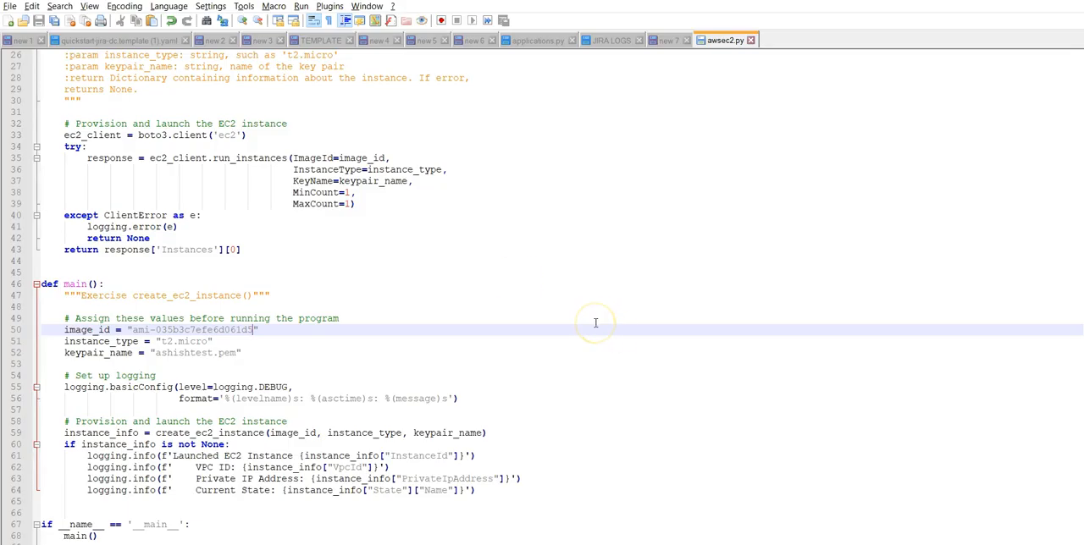
pyautogui.moveTo(245, 412)
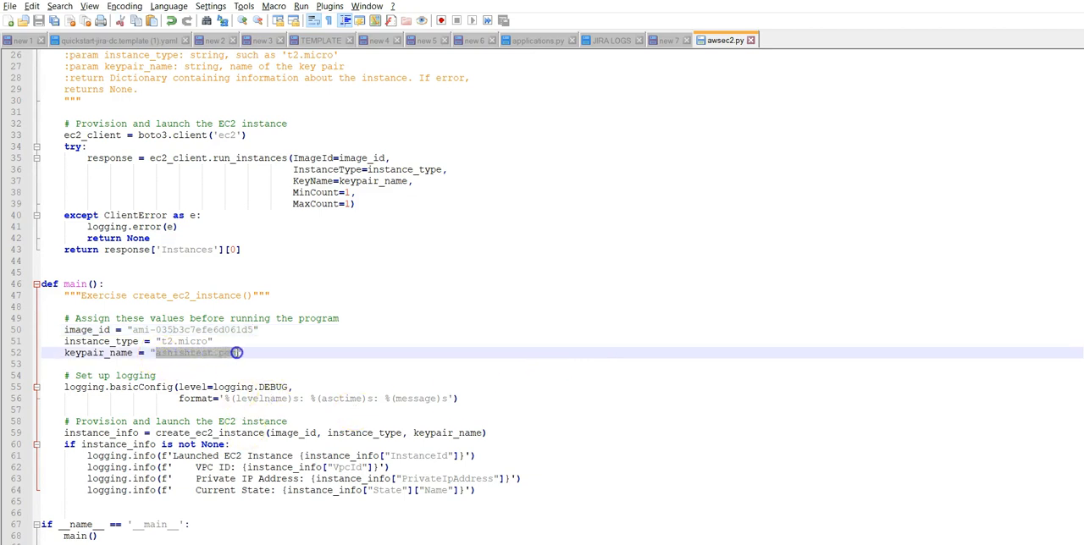
# Set keypair_name to ec2automate.pem, save awsec2.py, and start typing python in cmd.
pyautogui.write('ec2automate')
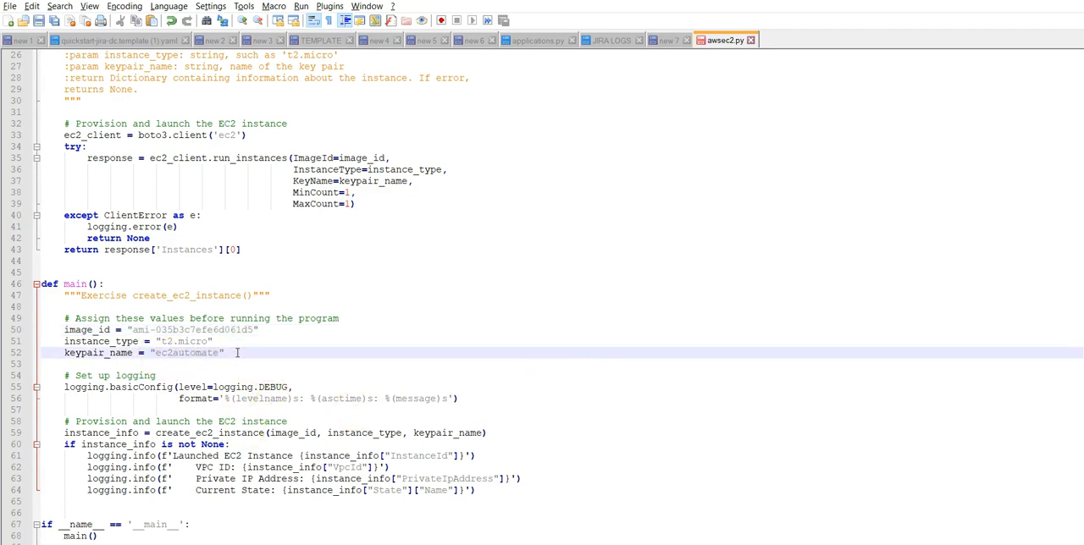
pyautogui.write('.pem')
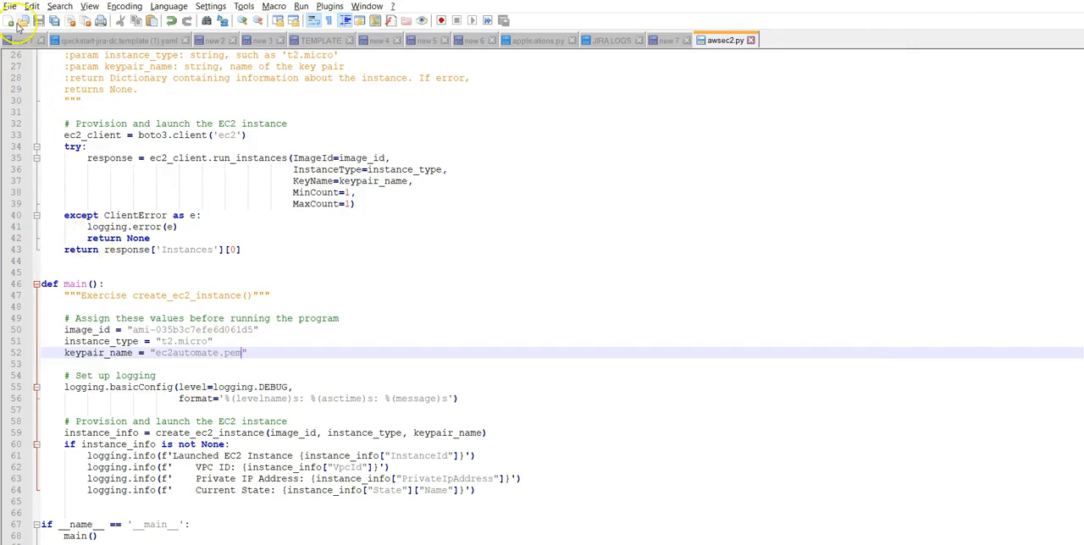
pyautogui.click(10, 5)
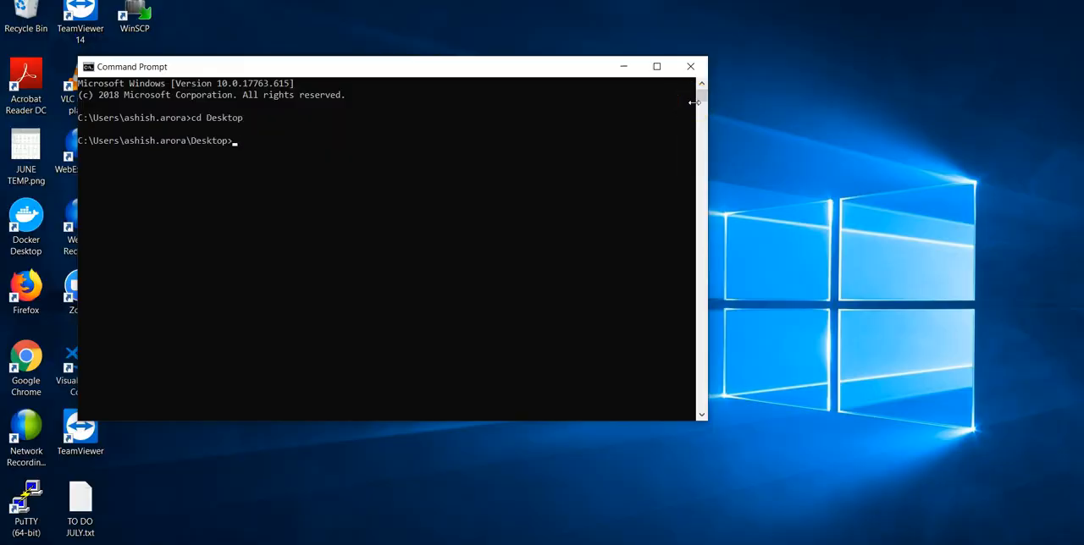
pyautogui.write('pyth')
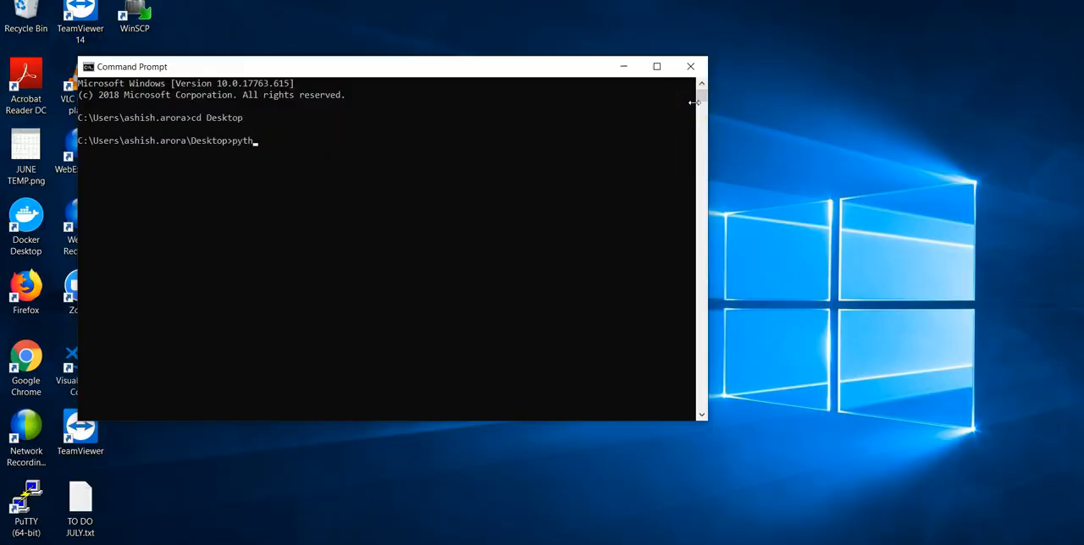